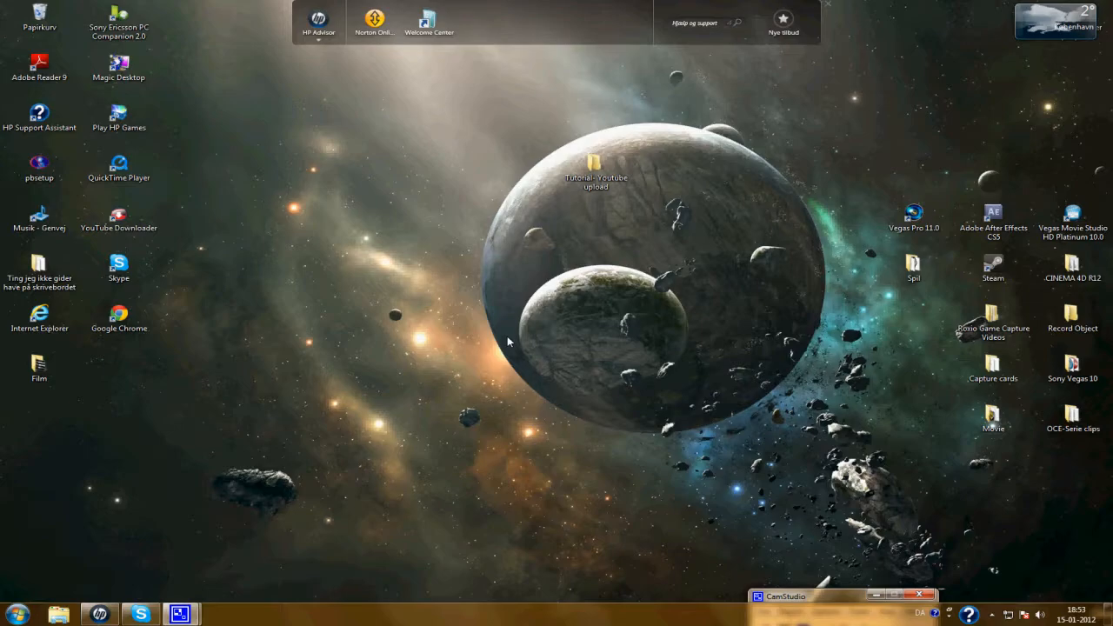
mouse_move(983, 410)
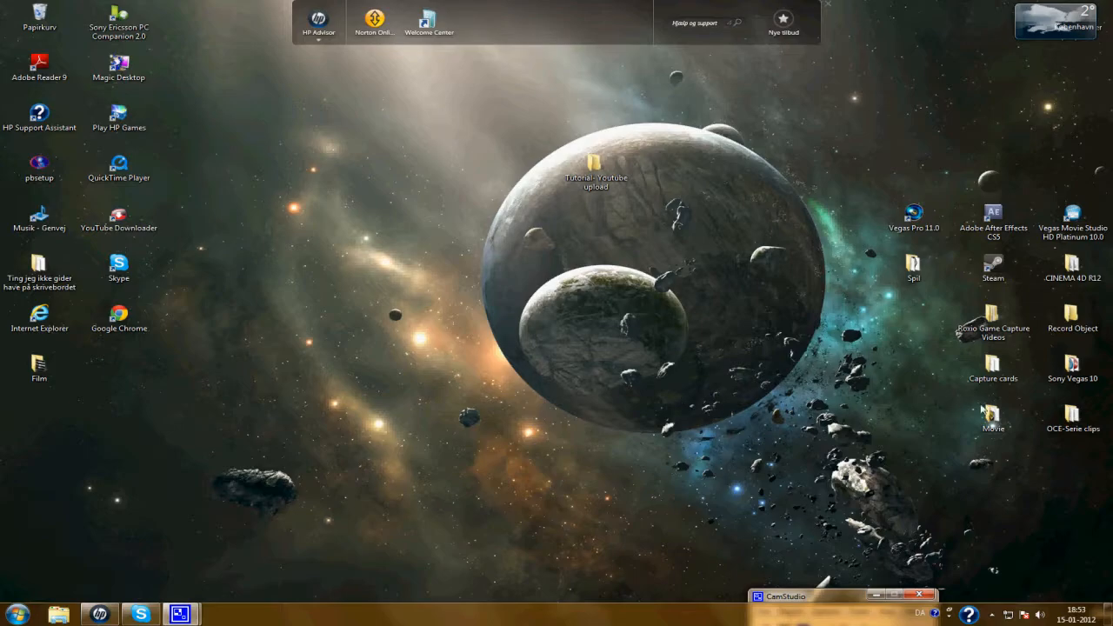
- Launch Roxio Game Capture from the Capture cards folder on the desktop
double_click(993, 362)
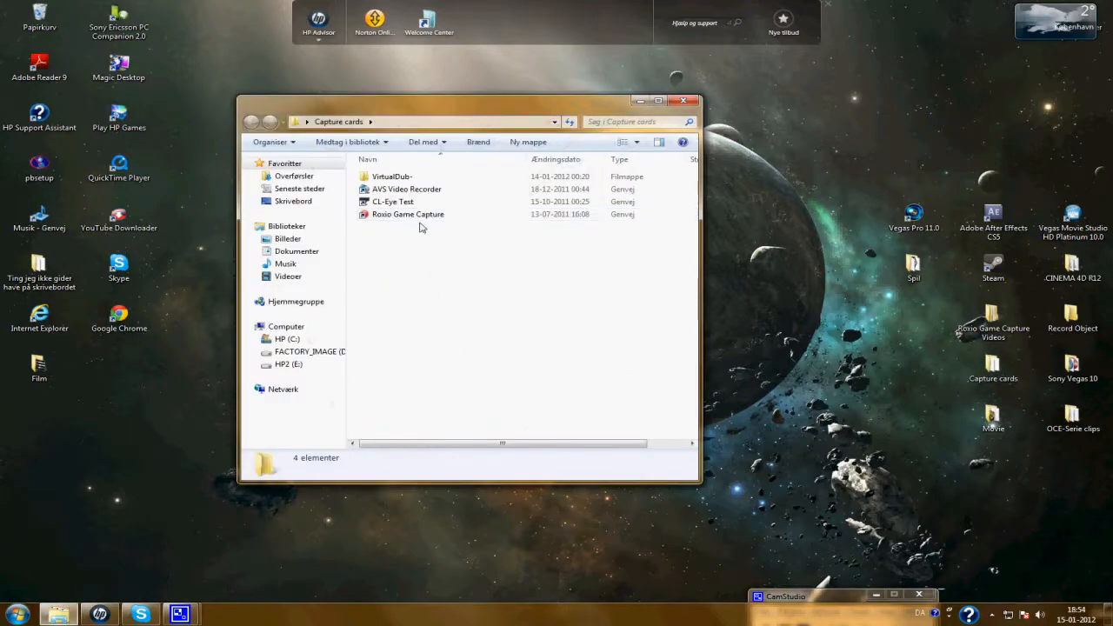
double_click(408, 214)
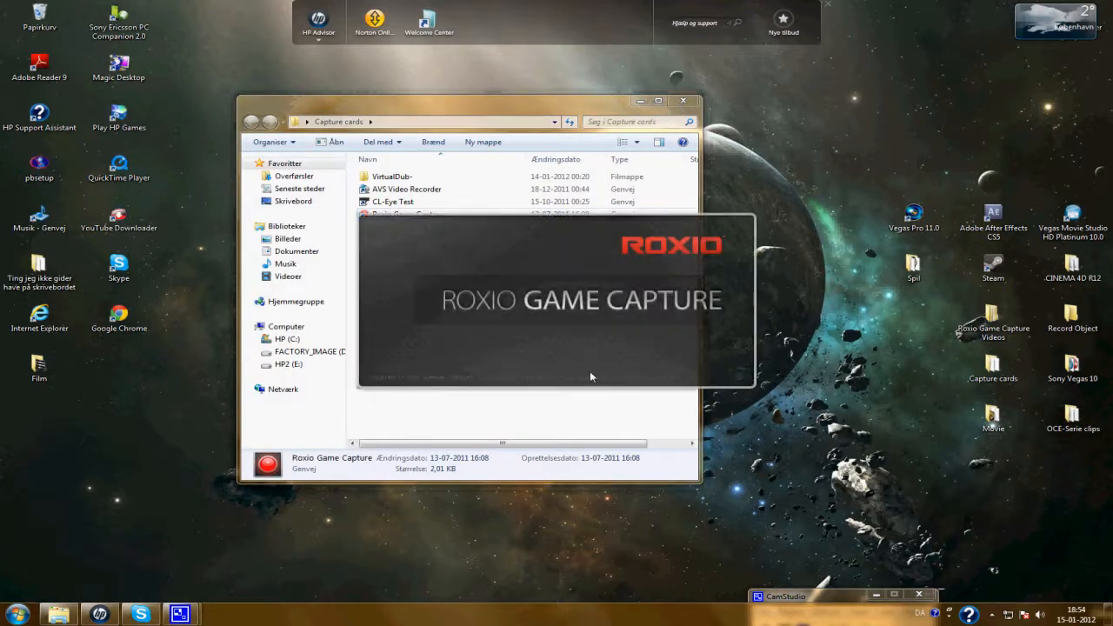
- Replace the capture file prefix date with 'tutorial' and confirm it
left_click(682, 100)
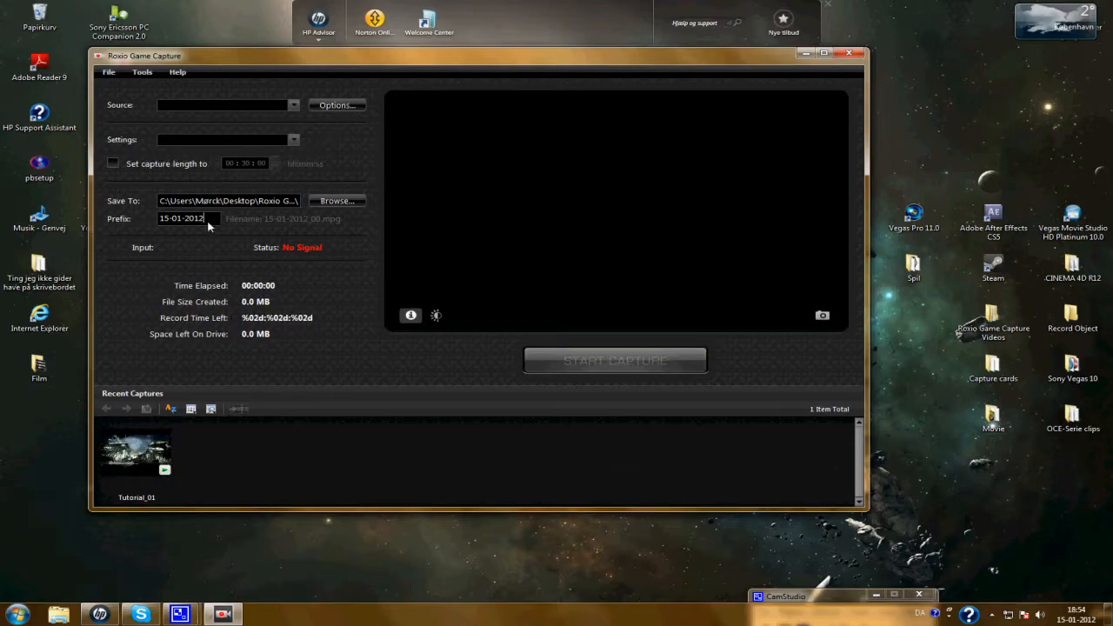
type("tutor")
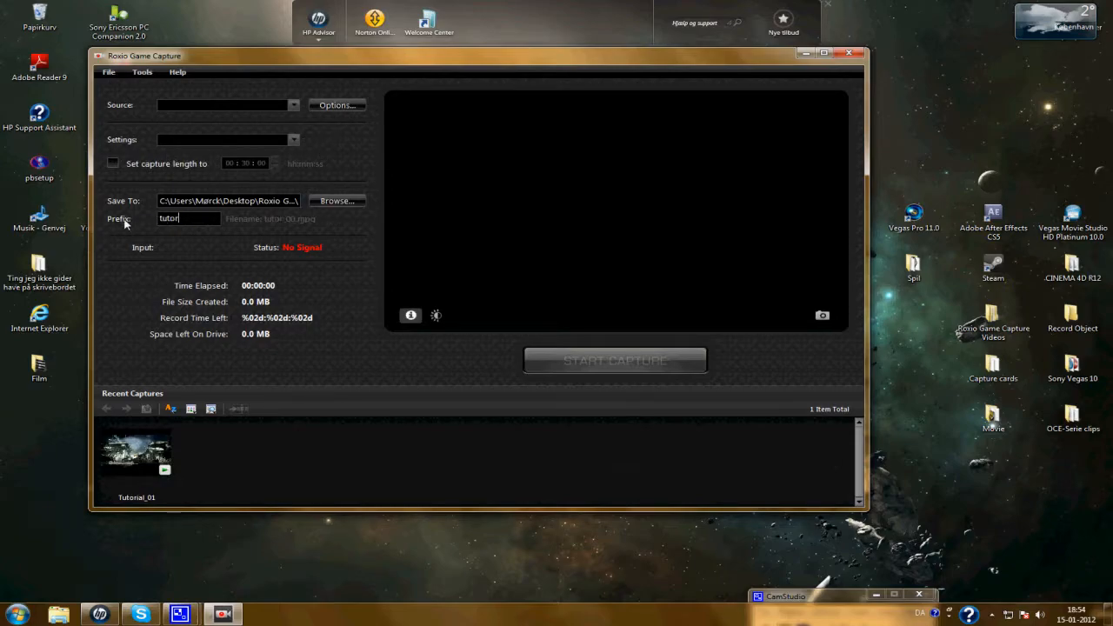
left_click(136, 452)
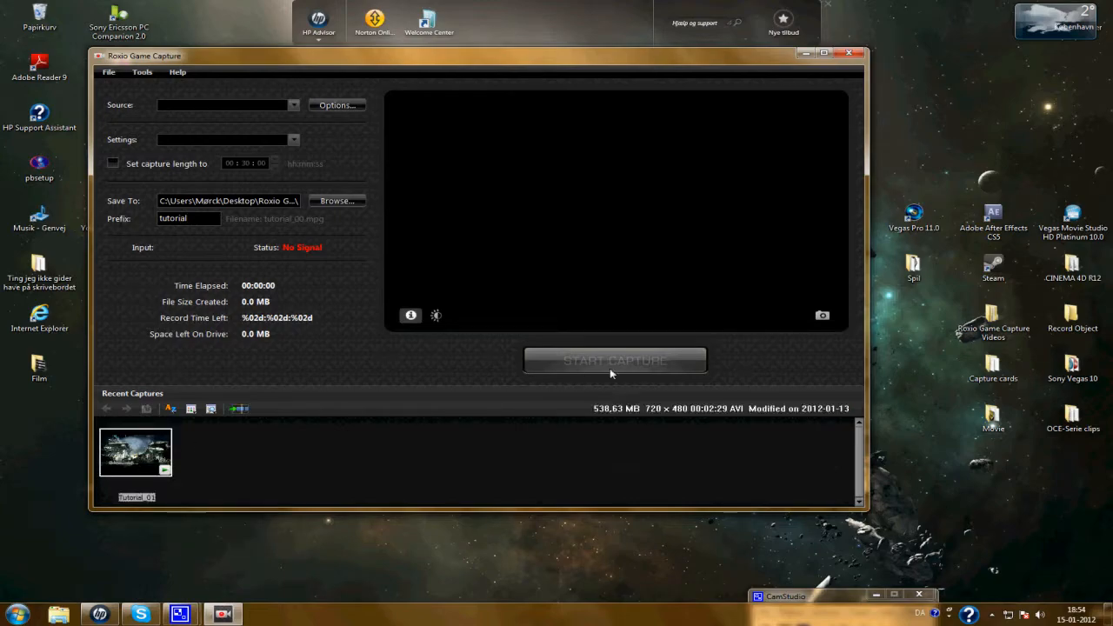
mouse_move(438, 293)
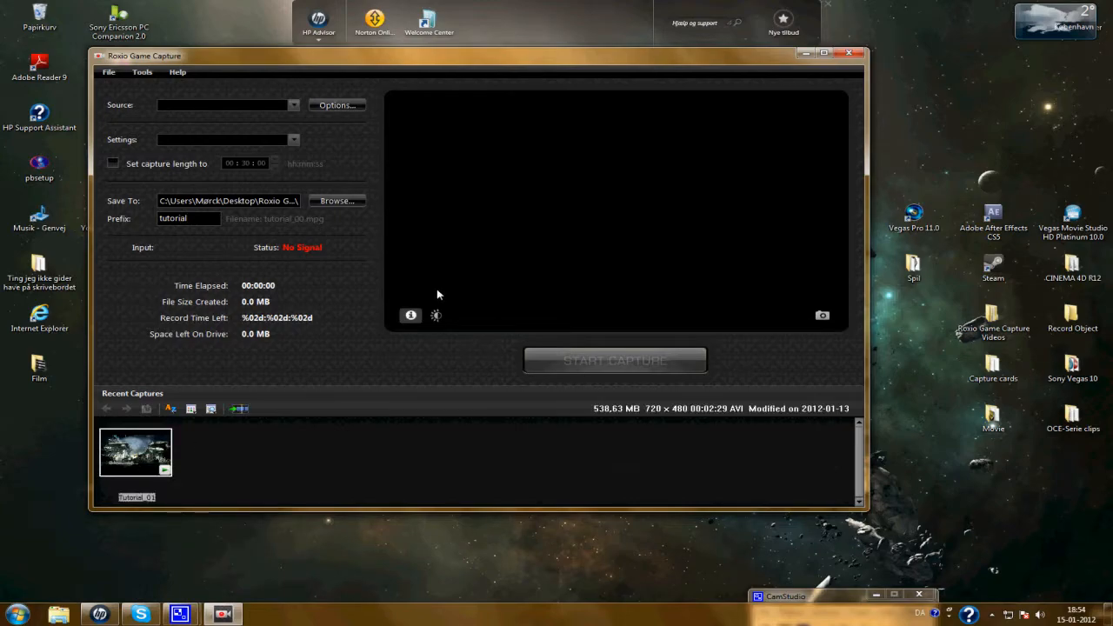
mouse_move(230, 255)
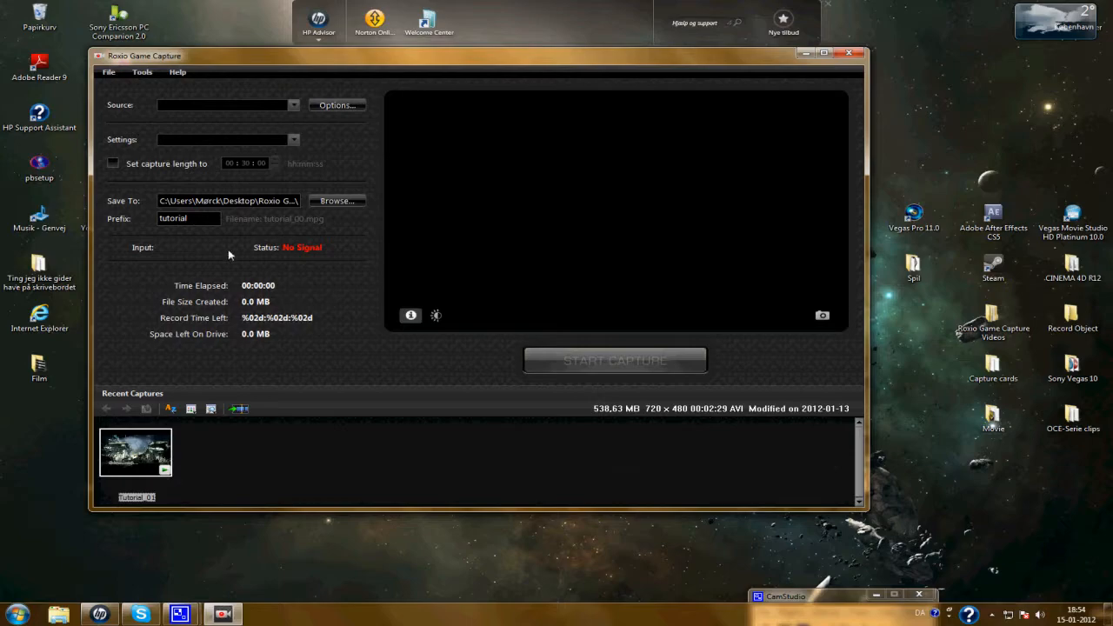
mouse_move(232, 439)
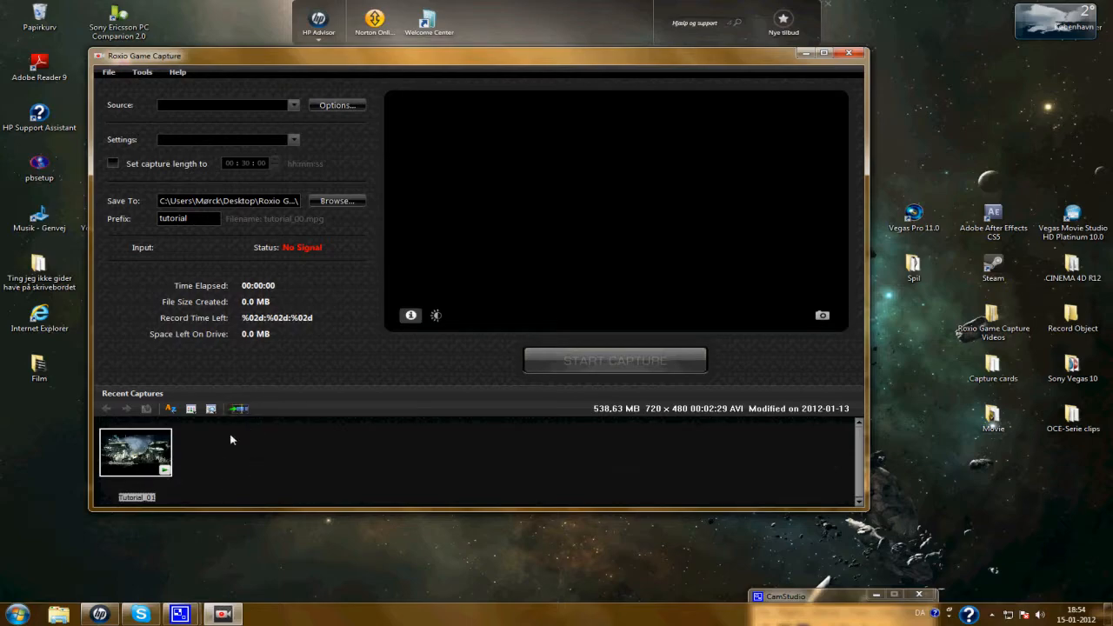
mouse_move(169, 476)
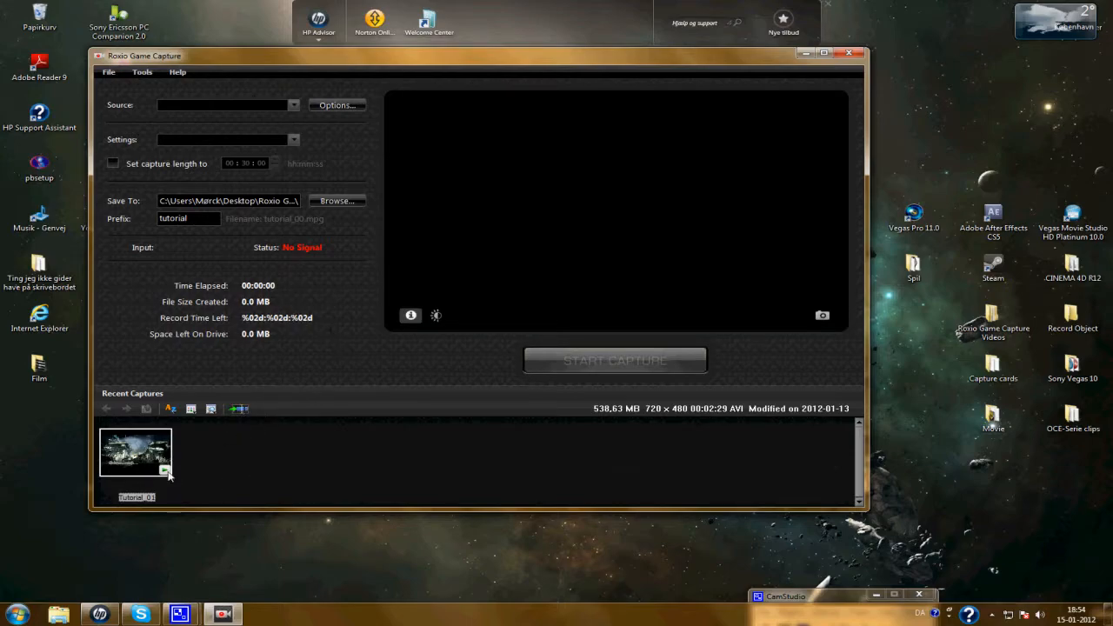
- Add the Tutorial capture clip to the VideoWave timeline, declining to save Production 1
double_click(135, 451)
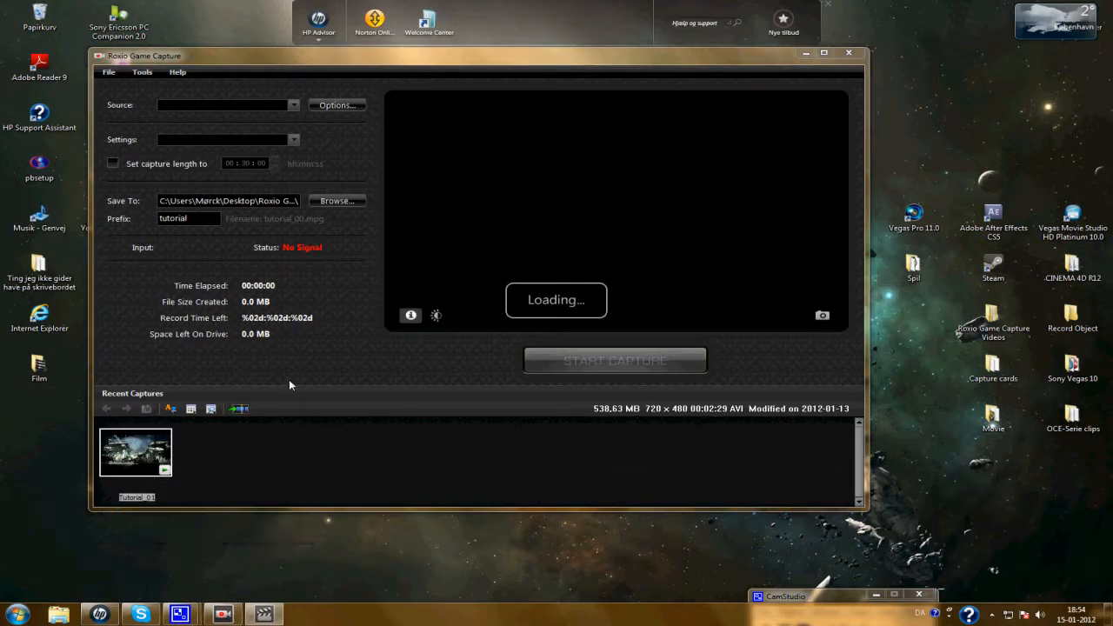
mouse_move(315, 371)
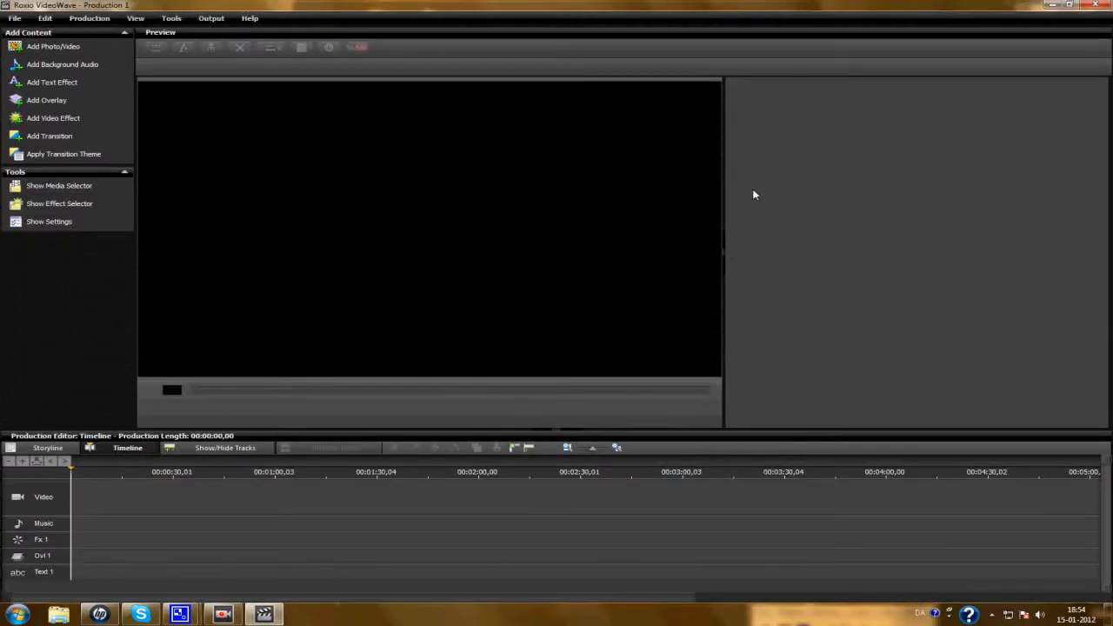
left_click(59, 186)
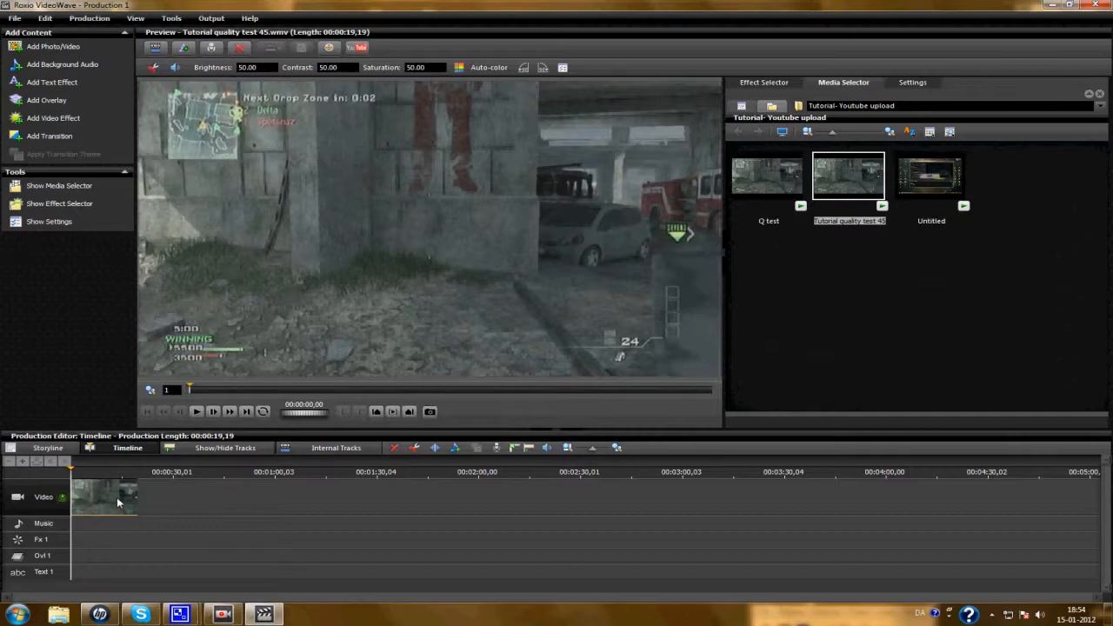
mouse_move(99, 500)
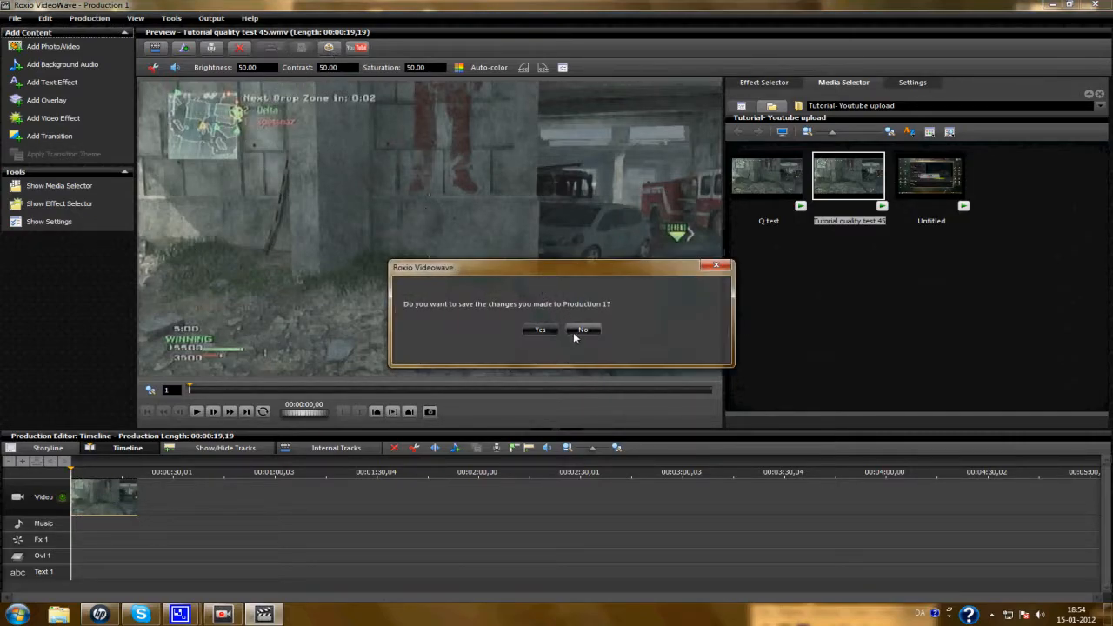
left_click(582, 330)
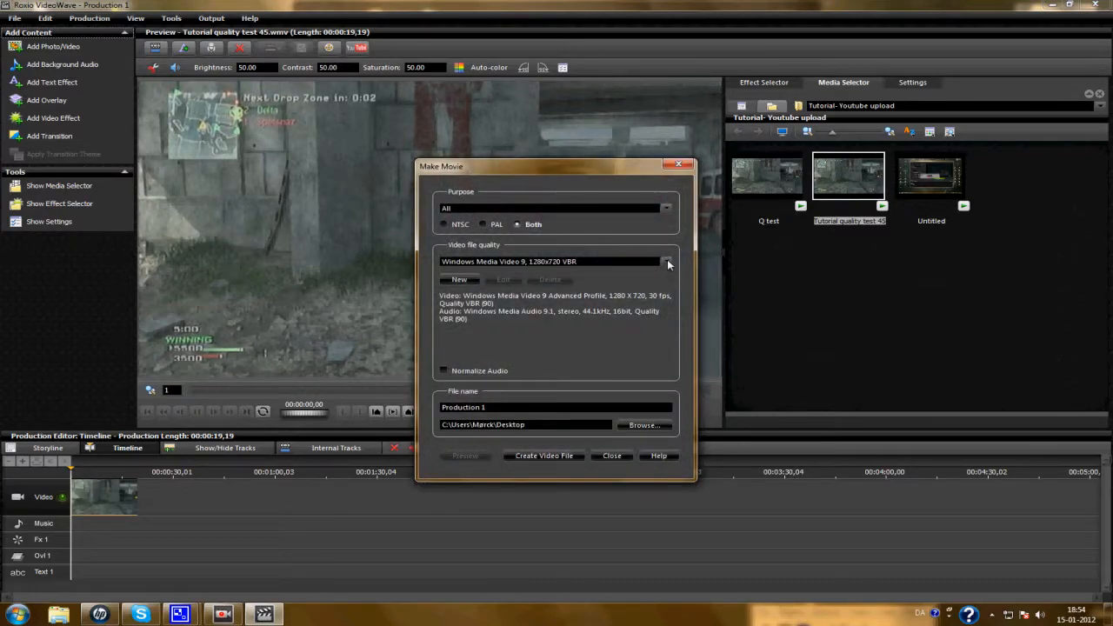
- Export as Windows Media Video 9, 1920x1080 VBR, named 'test 34', and start creating the file
left_click(666, 261)
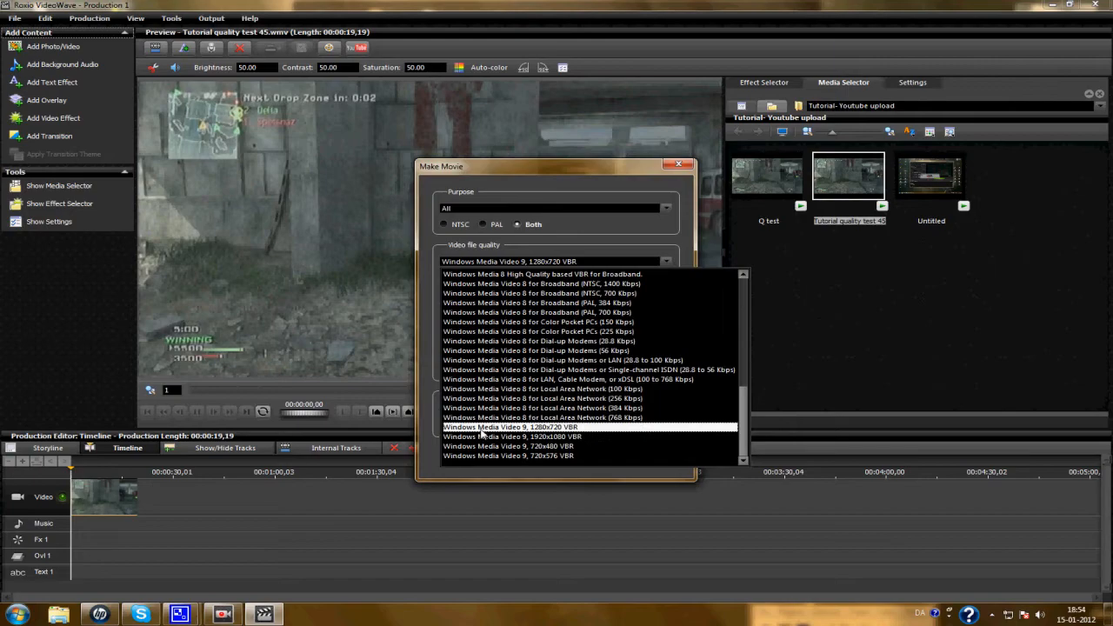
left_click(510, 437)
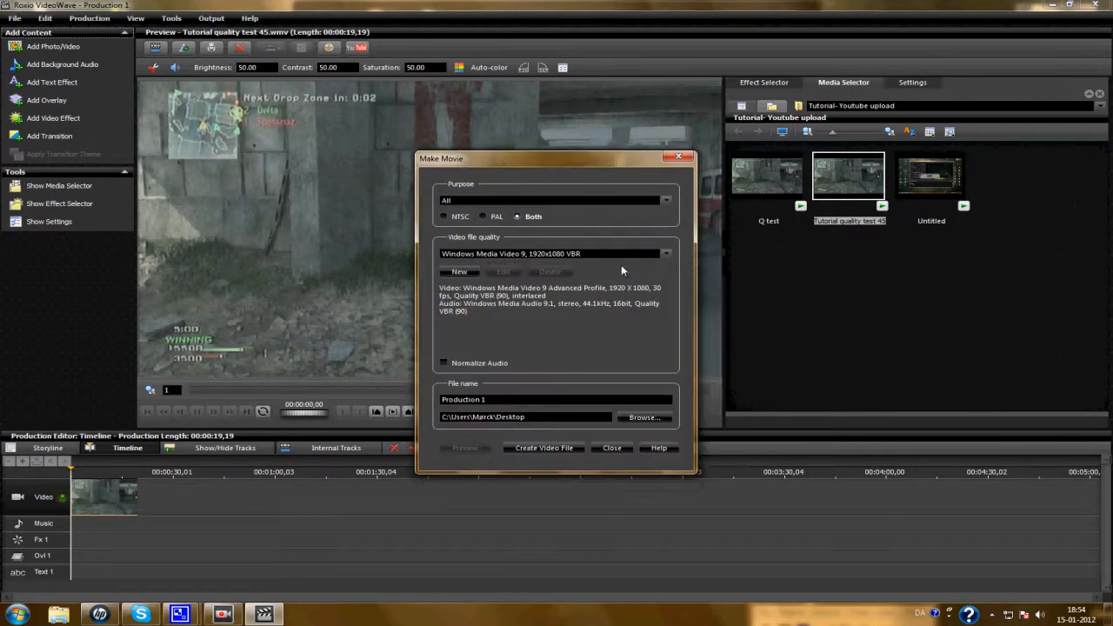
mouse_move(655, 294)
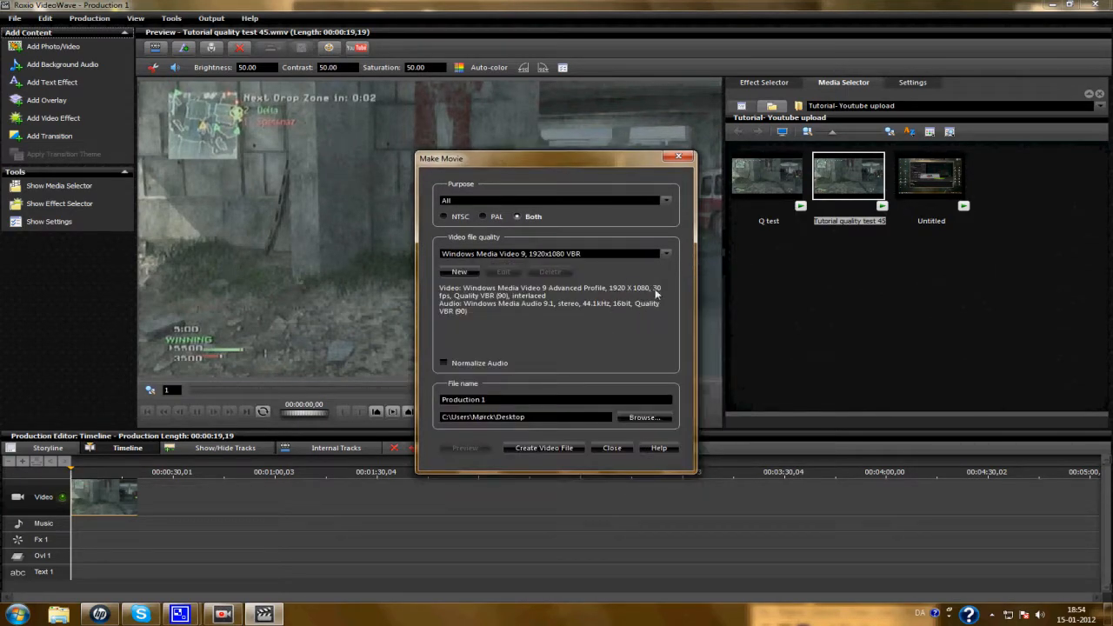
mouse_move(525, 315)
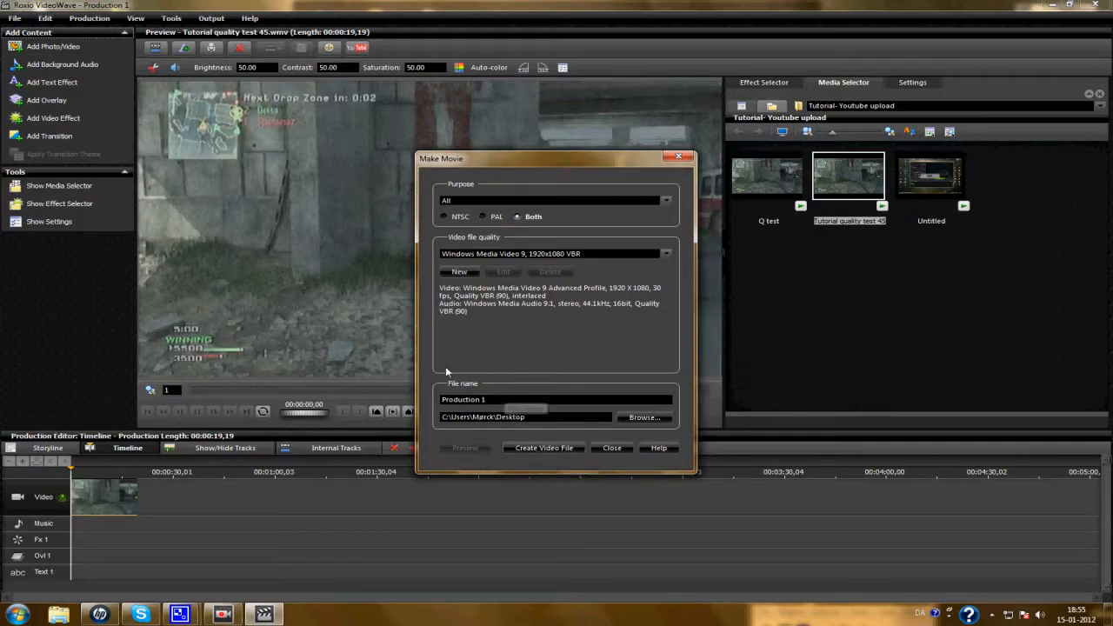
triple_click(525, 399)
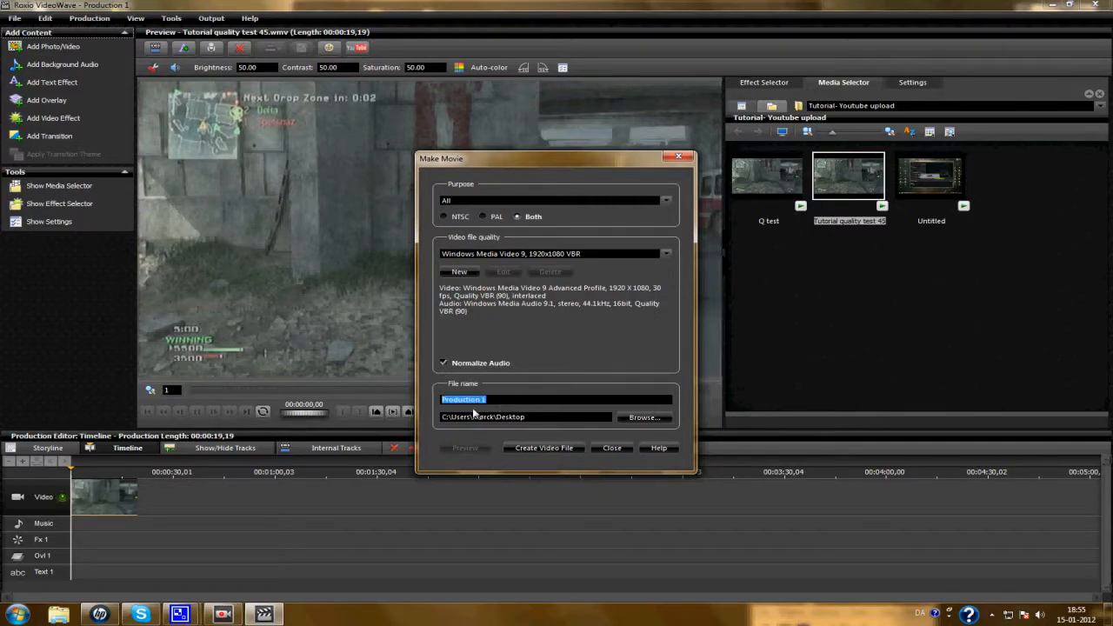
type("test 34")
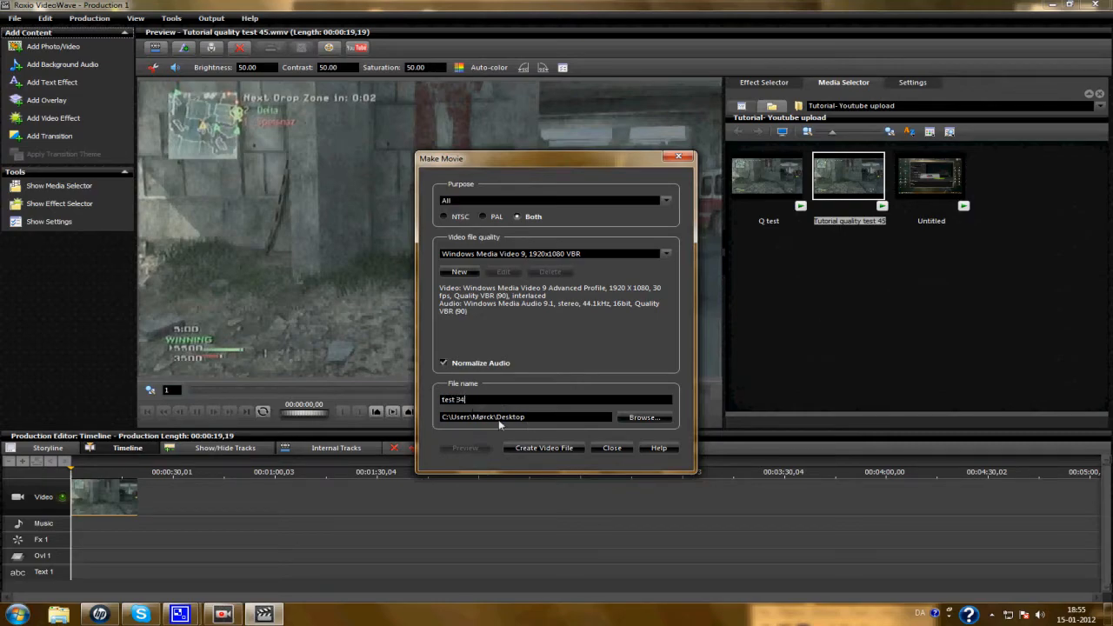
left_click(543, 448)
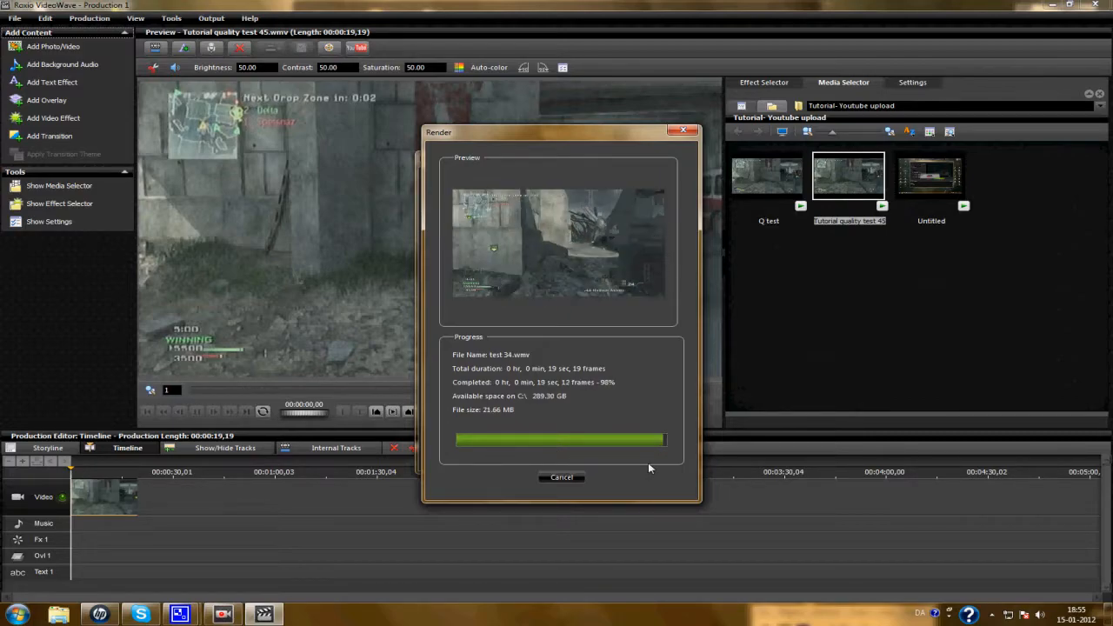
- Close the Render dialog once test 34.wmv has finished exporting
left_click(560, 477)
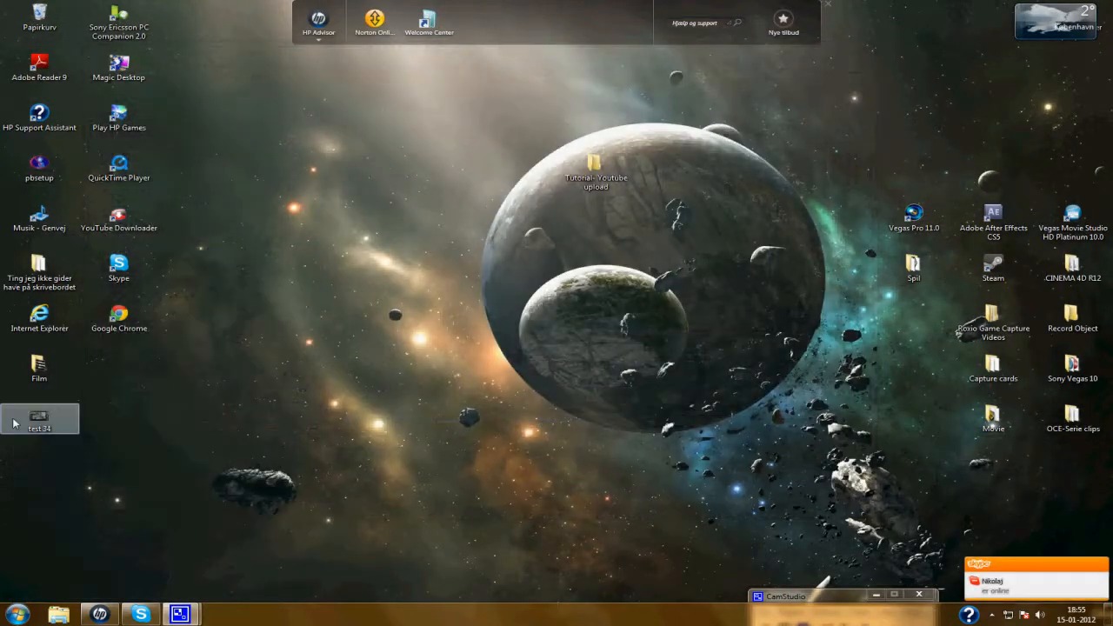
- Launch Vegas Pro 11.0 from its desktop icon
left_click_drag(39, 422, 517, 274)
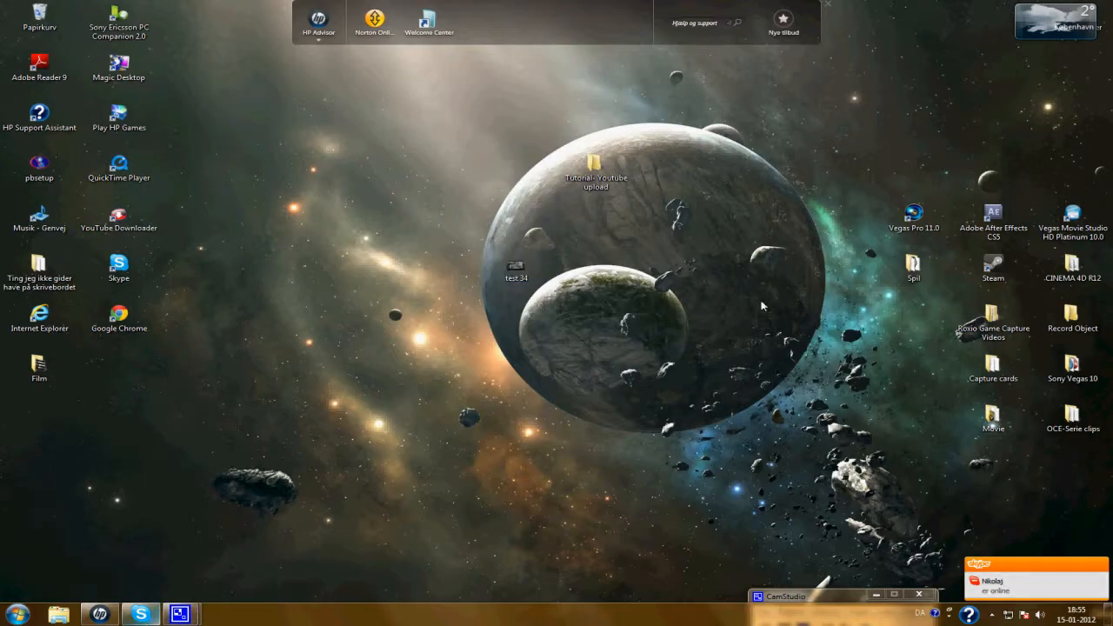
left_click(913, 214)
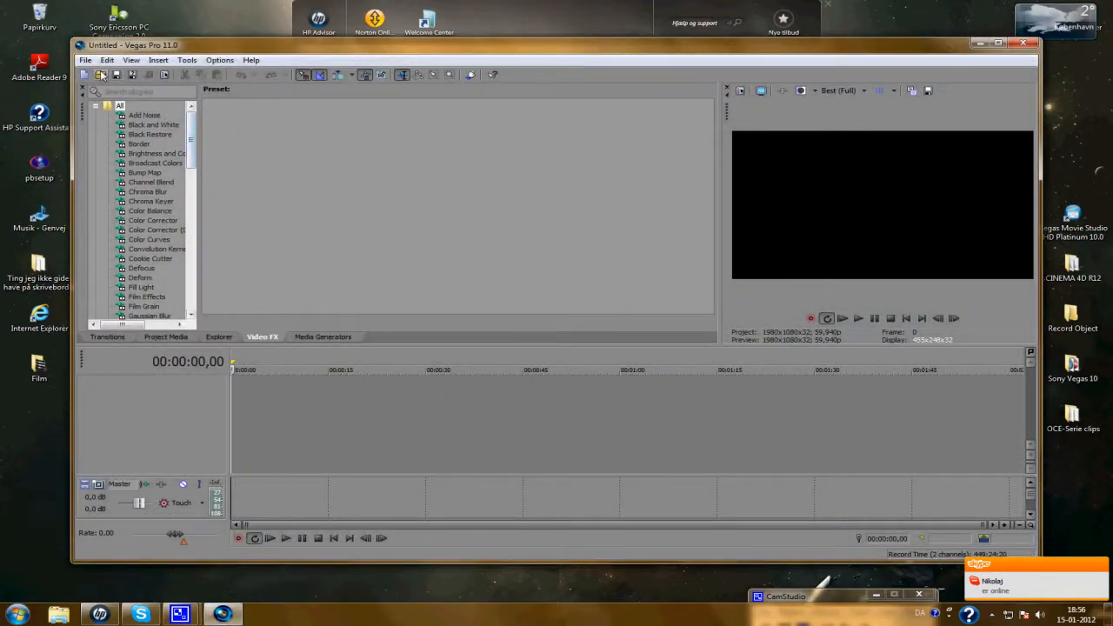
- Import test 34 from the desktop onto the timeline, dismissing the audio proxy notice
left_click(101, 74)
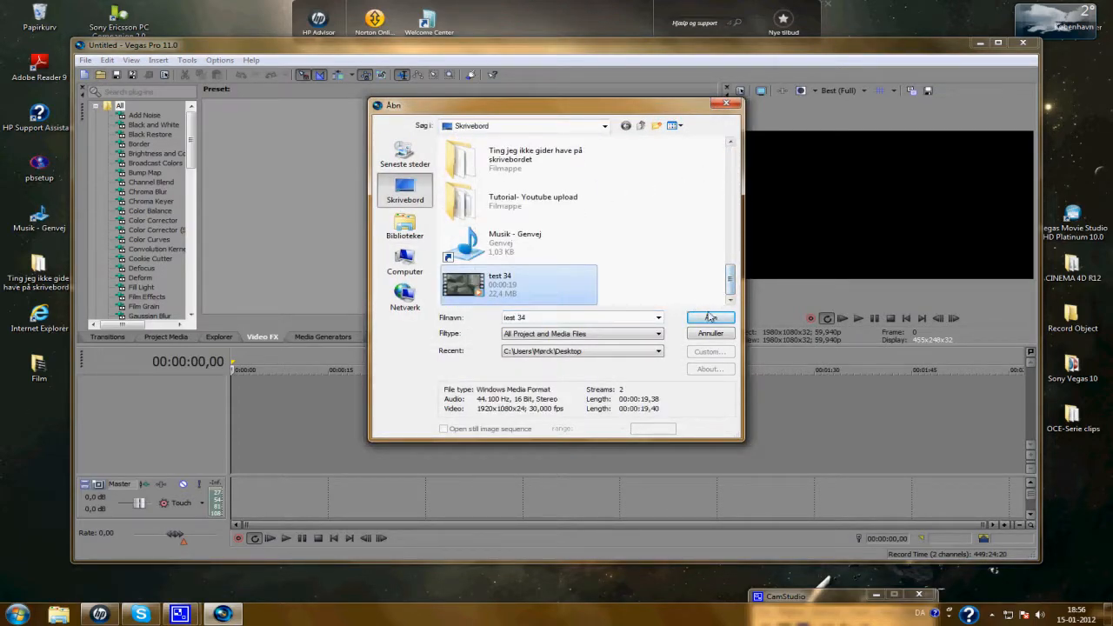
left_click(709, 317)
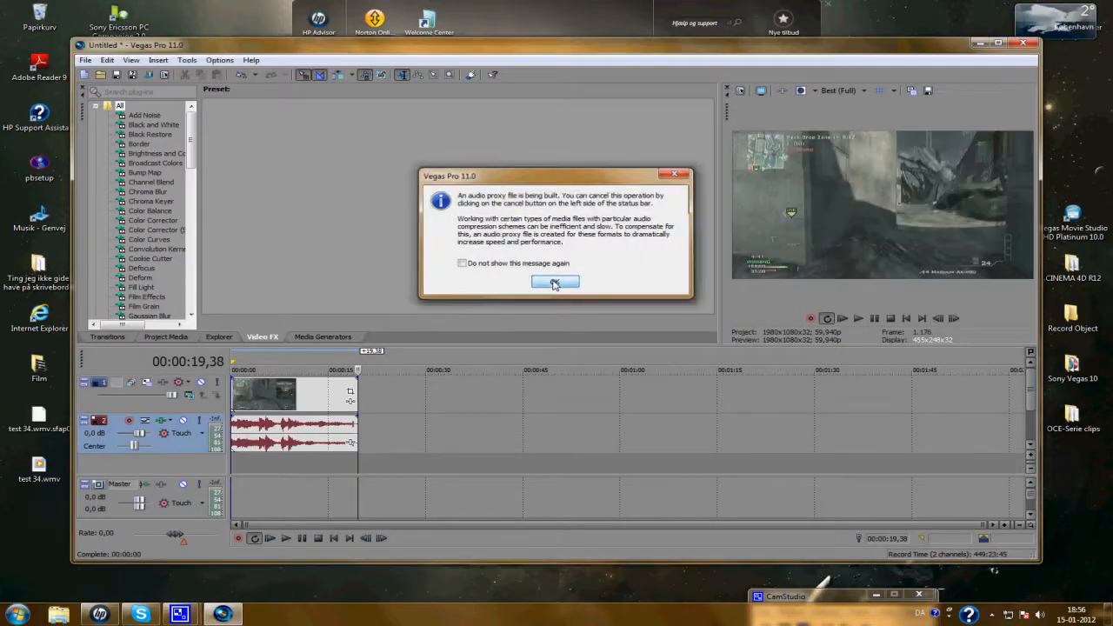
left_click(554, 282)
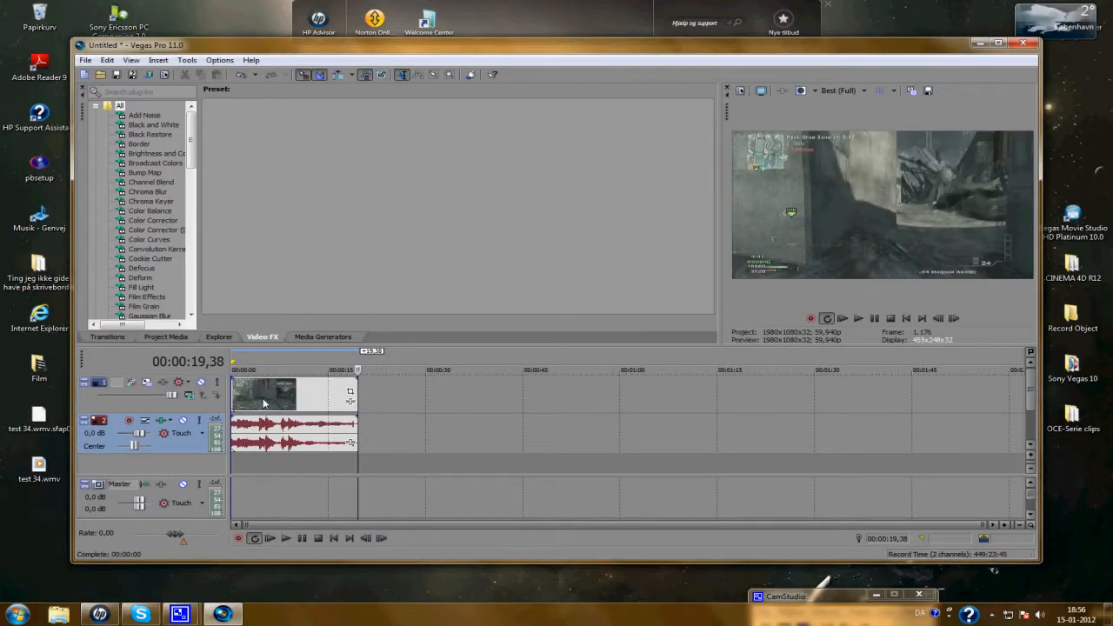
- In the clip's properties, disable resample and switch off Maintain aspect ratio
double_click(263, 394)
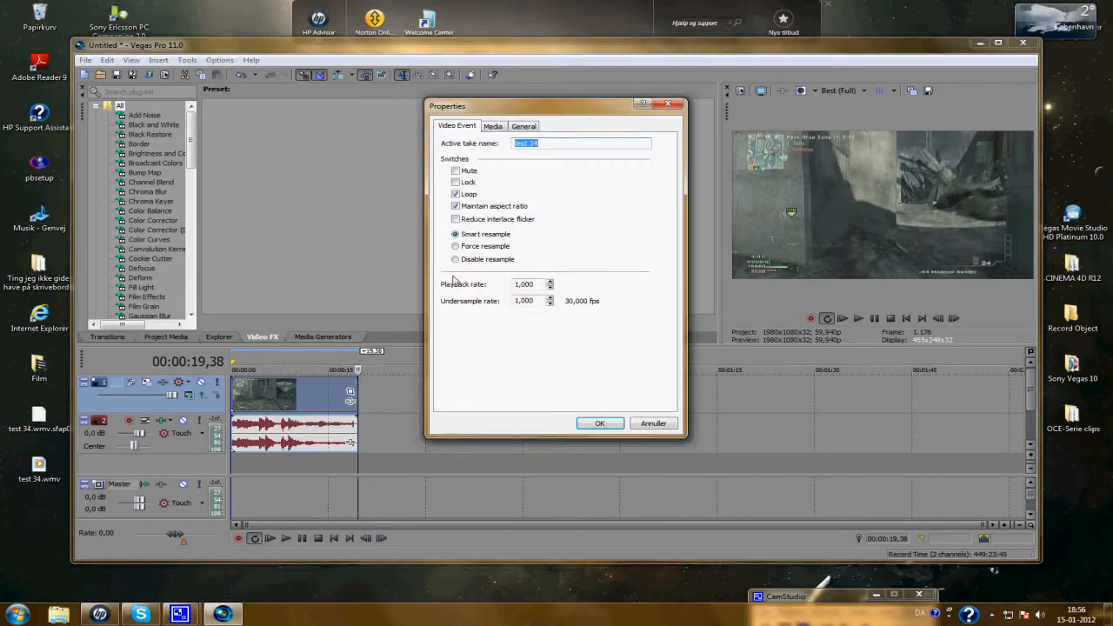
left_click(455, 259)
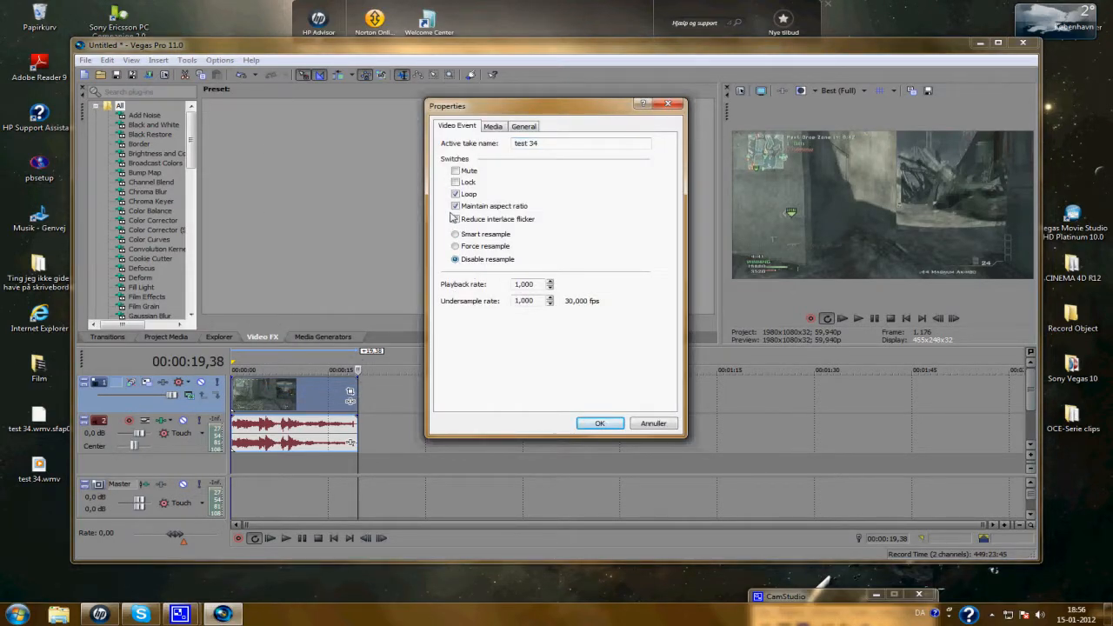
left_click(455, 219)
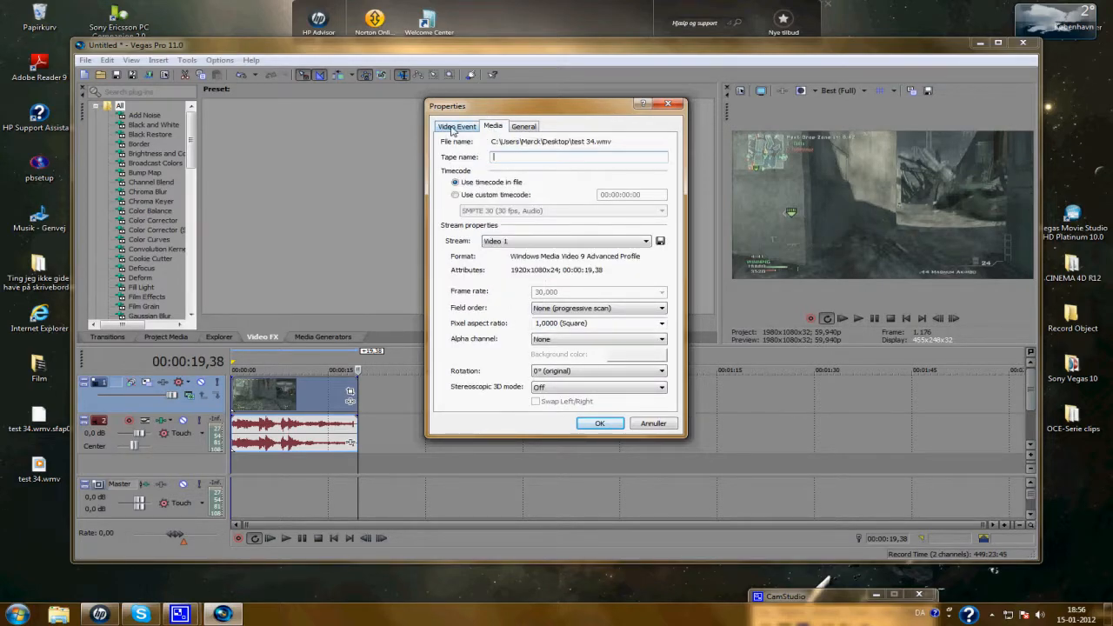
left_click(455, 126)
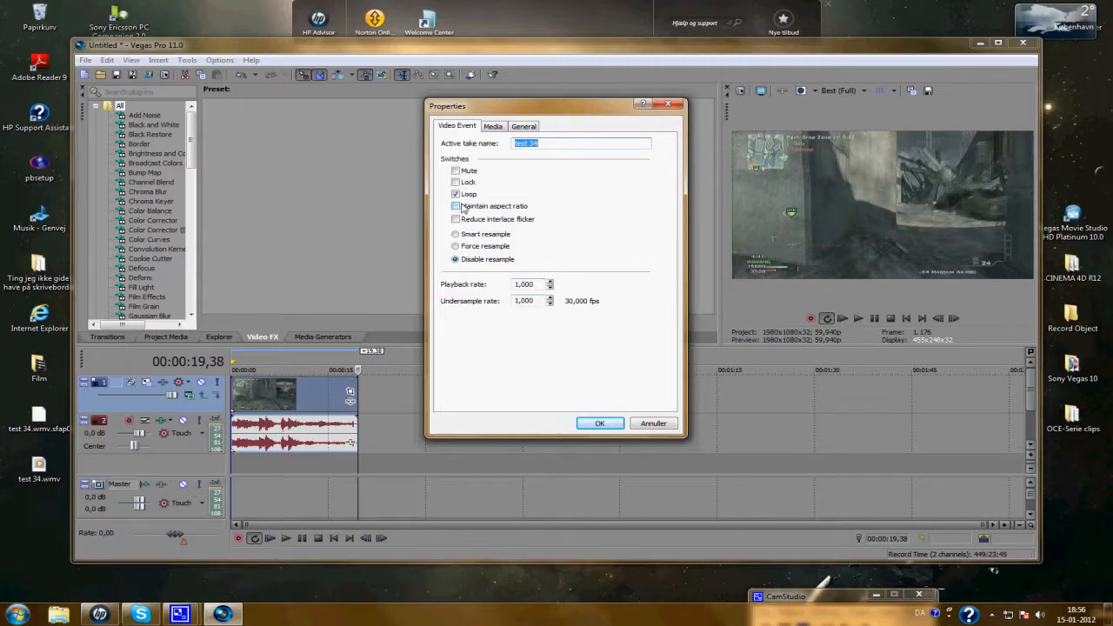
mouse_move(470, 209)
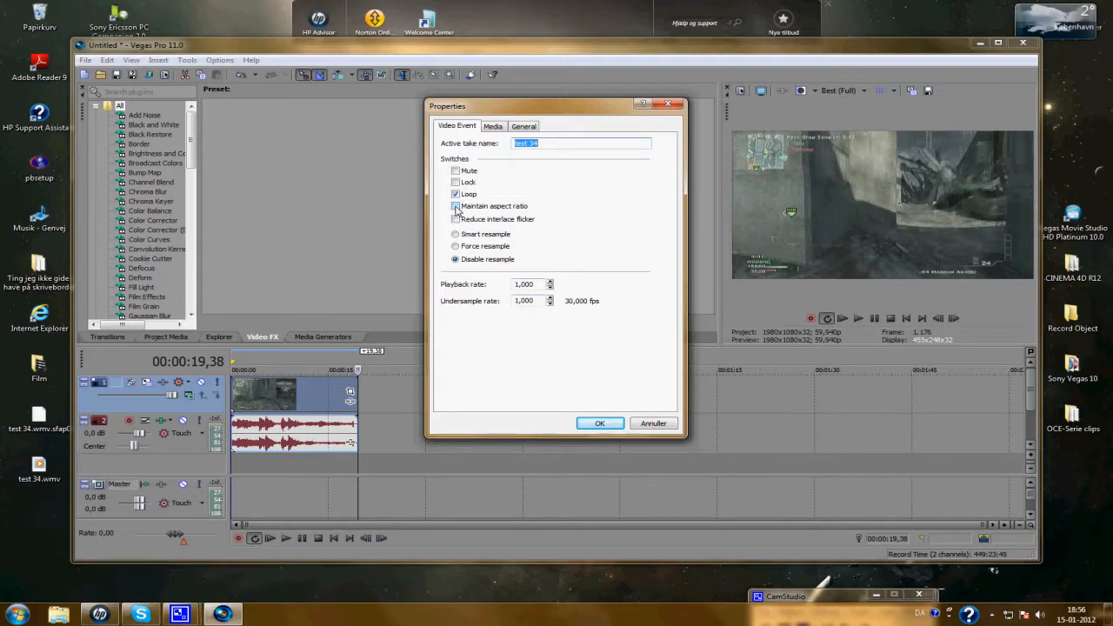
left_click(455, 206)
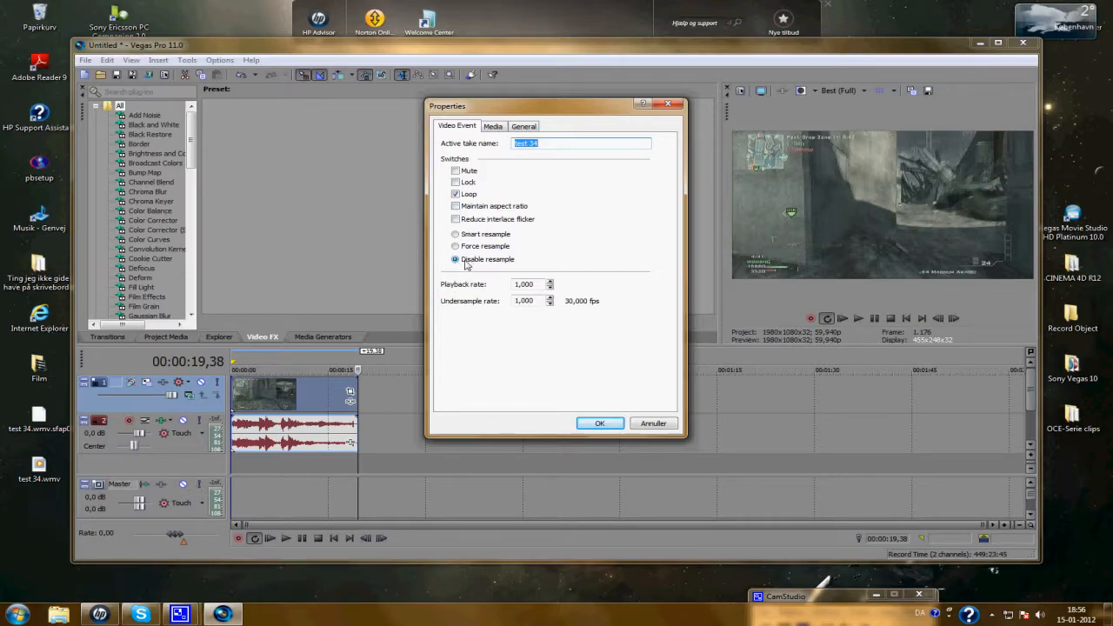
left_click(599, 423)
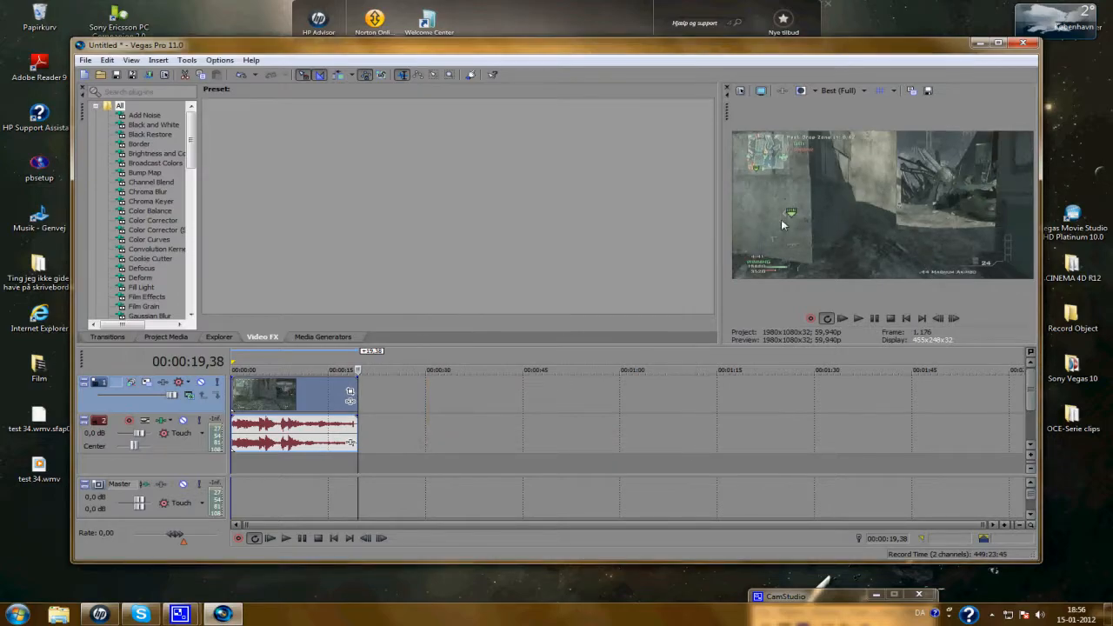
mouse_move(891, 252)
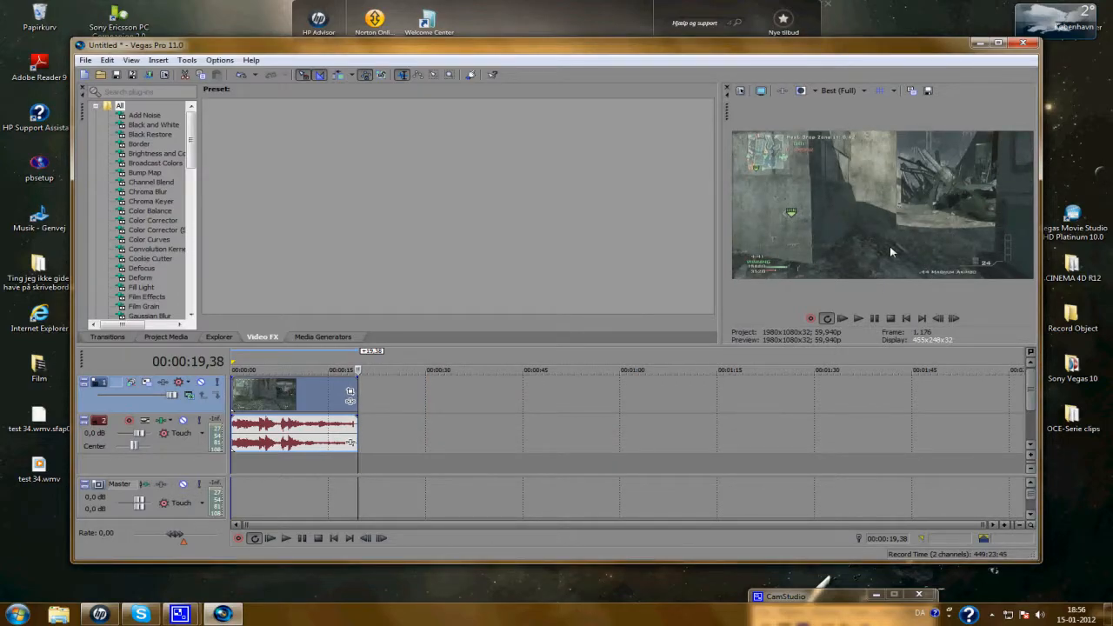
mouse_move(665, 277)
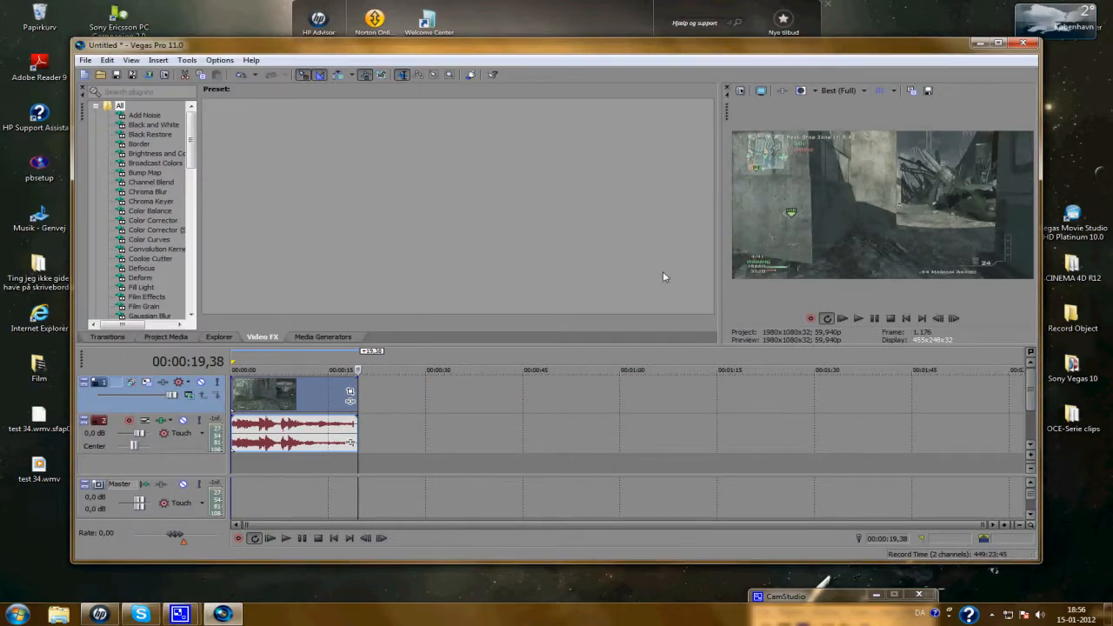
mouse_move(139, 154)
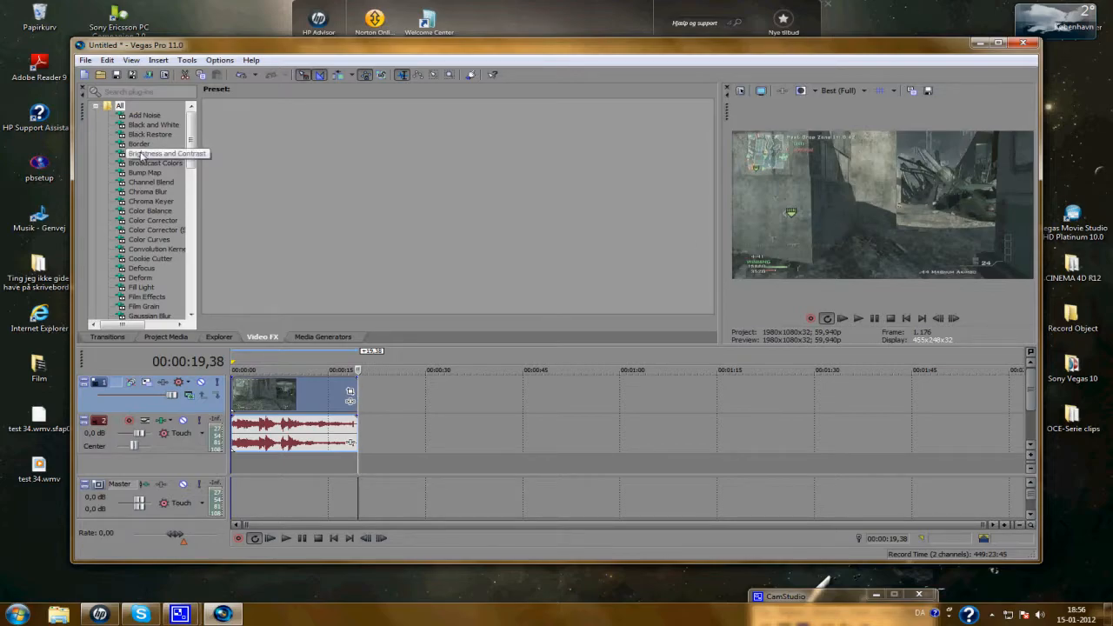
- Apply the Brighter, Less Contrast preset and nudge brightness to roughly -0.011
left_click(157, 153)
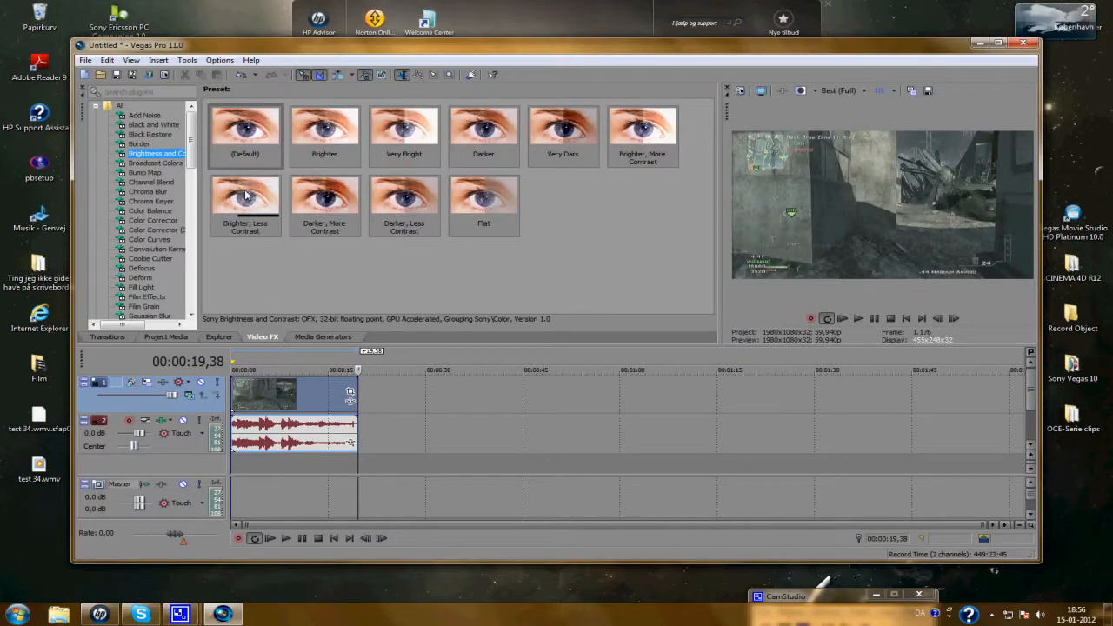
left_click(244, 205)
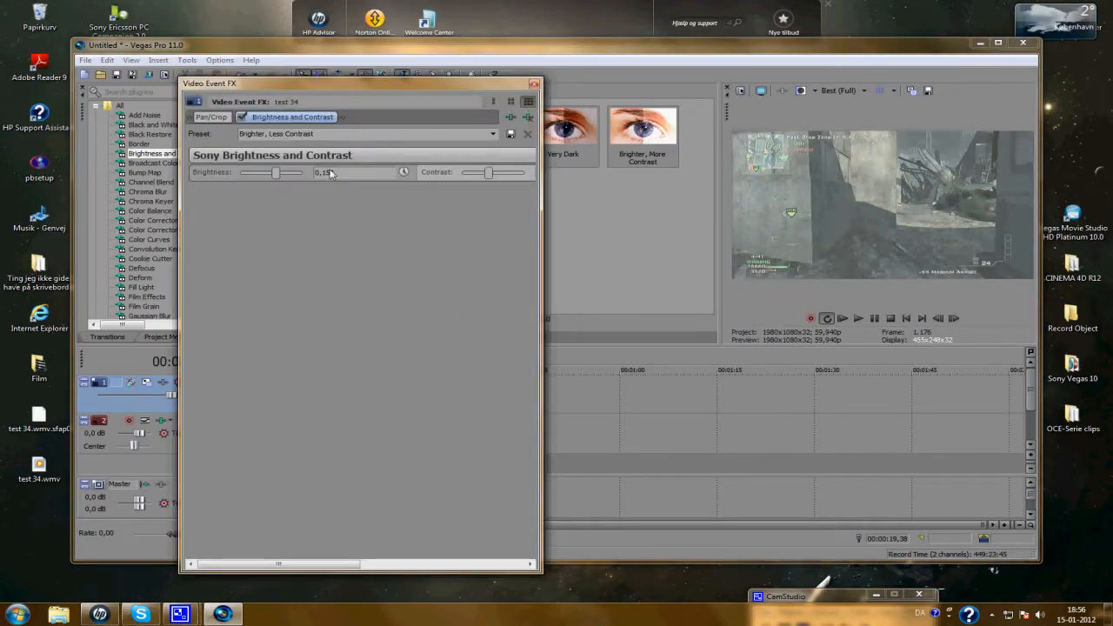
double_click(323, 172)
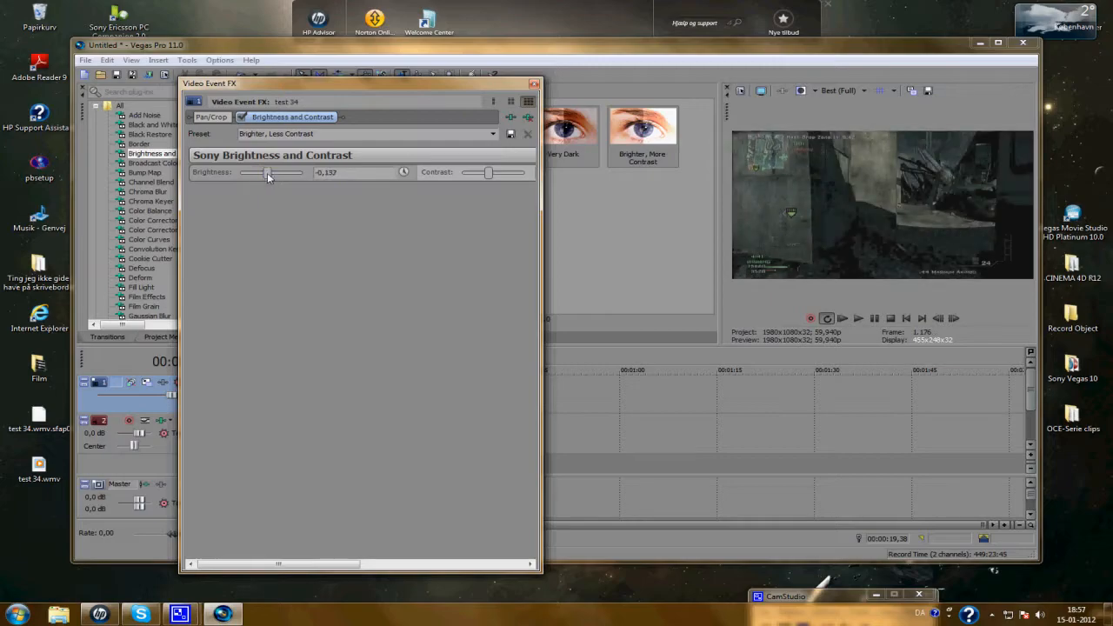
left_click_drag(265, 172, 272, 172)
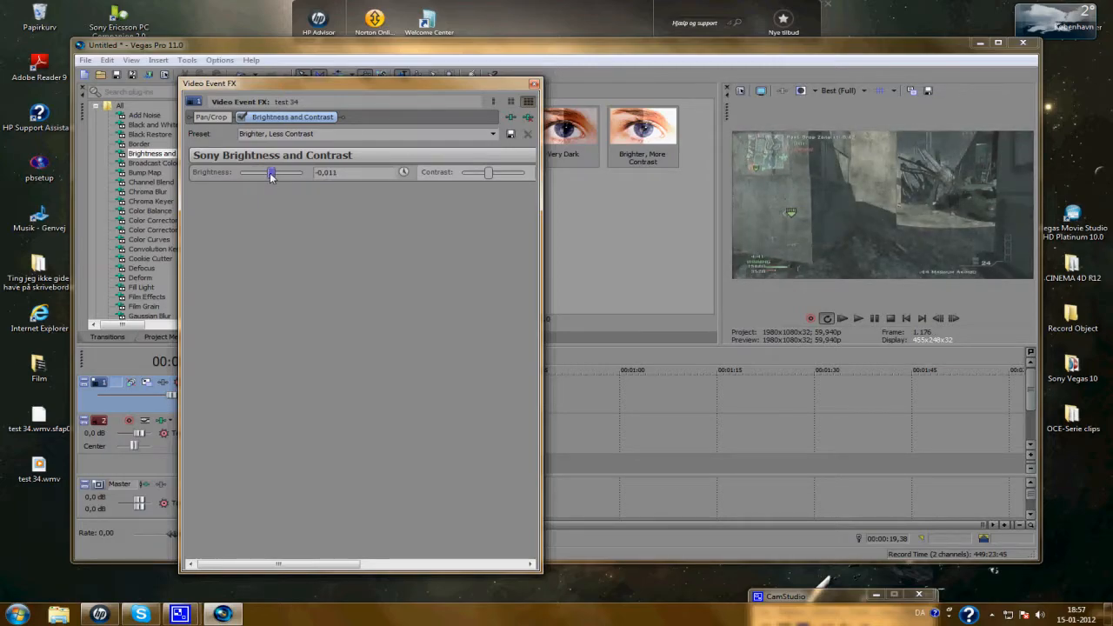
left_click_drag(271, 172, 267, 172)
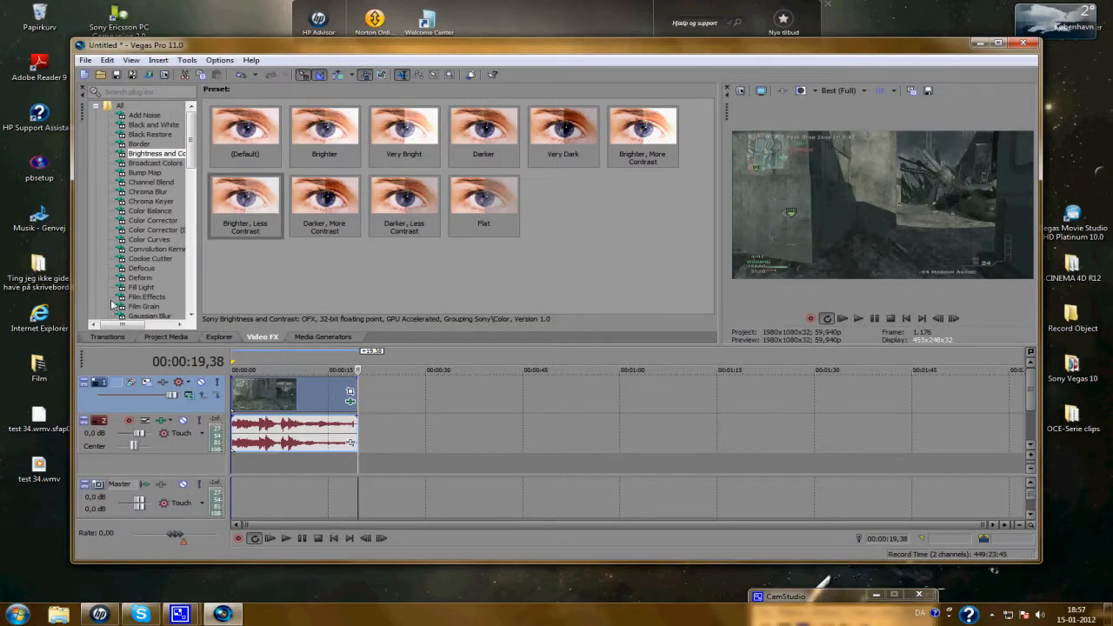
- Apply the CoD settings Saturation Adjust preset and lower the amount to about 0.26
scroll("down", 3)
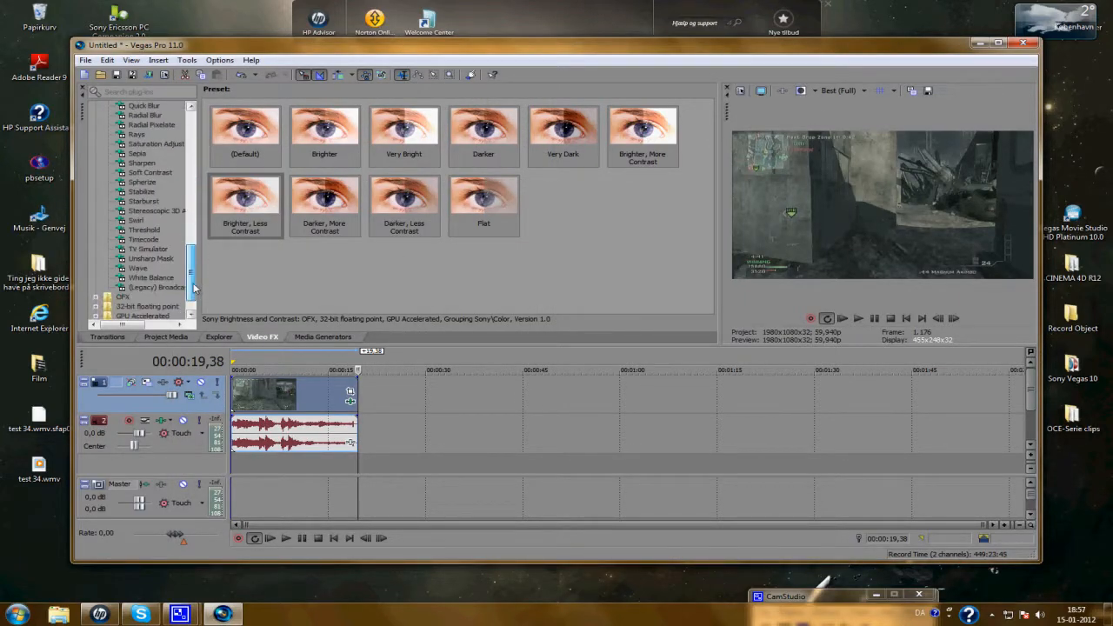
left_click(157, 143)
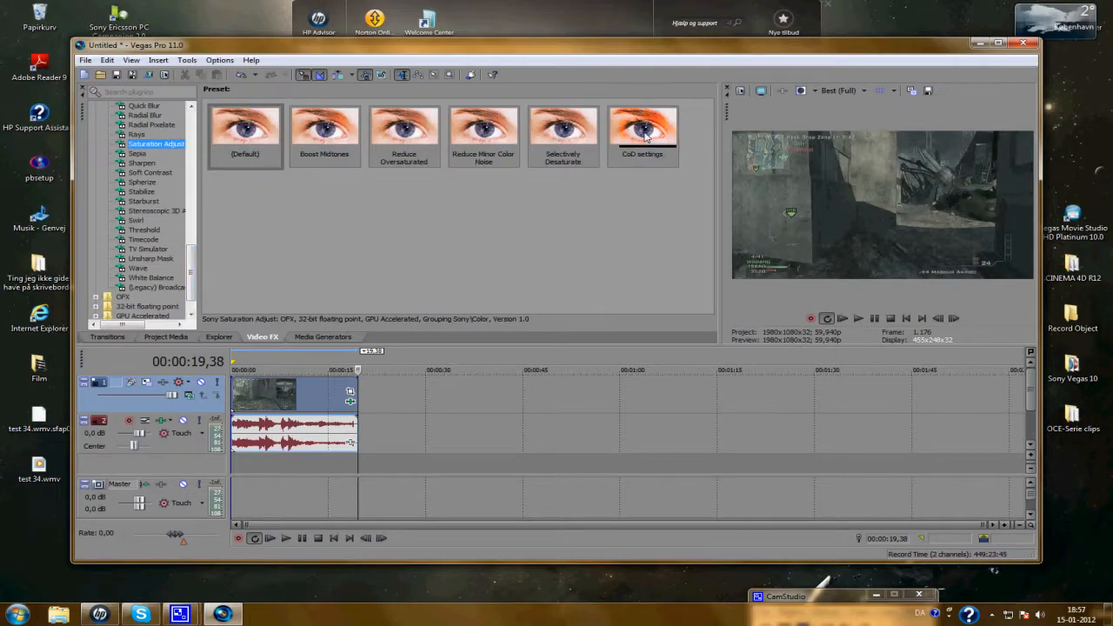
double_click(641, 130)
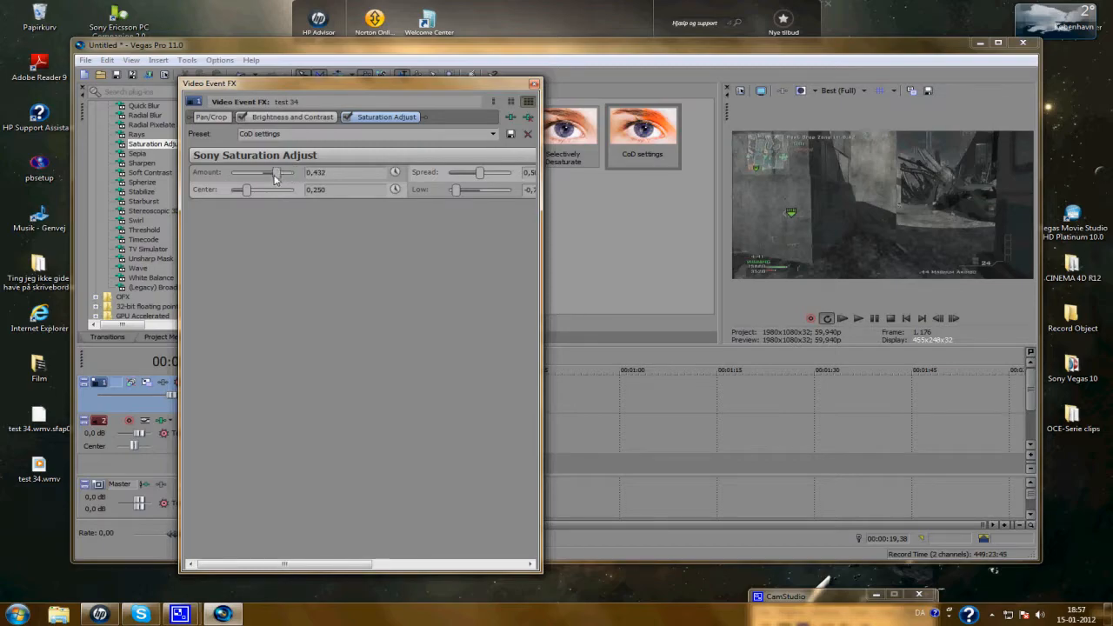
left_click_drag(276, 172, 271, 172)
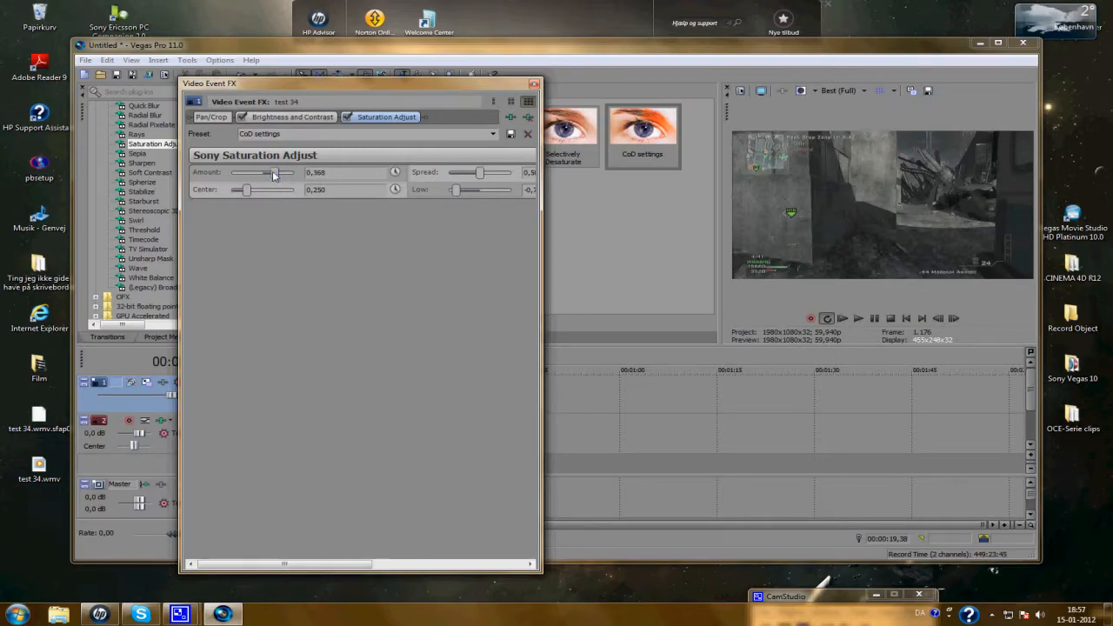
left_click_drag(277, 172, 252, 172)
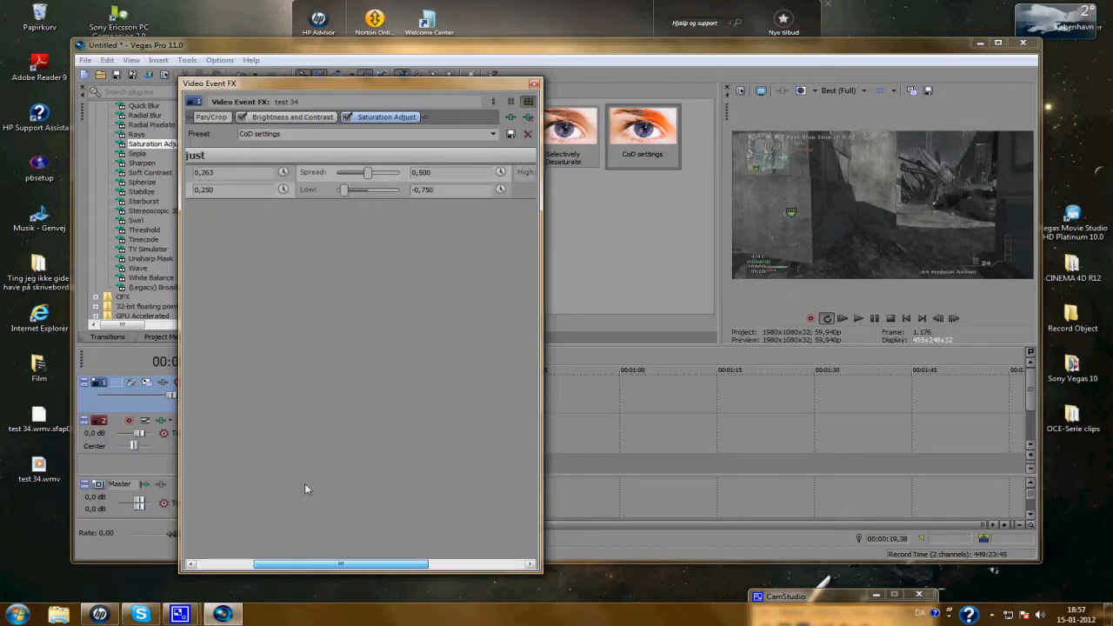
- Set the saturation spread to about 0.42 and the low value to around -0.43
left_click_drag(368, 171, 360, 171)
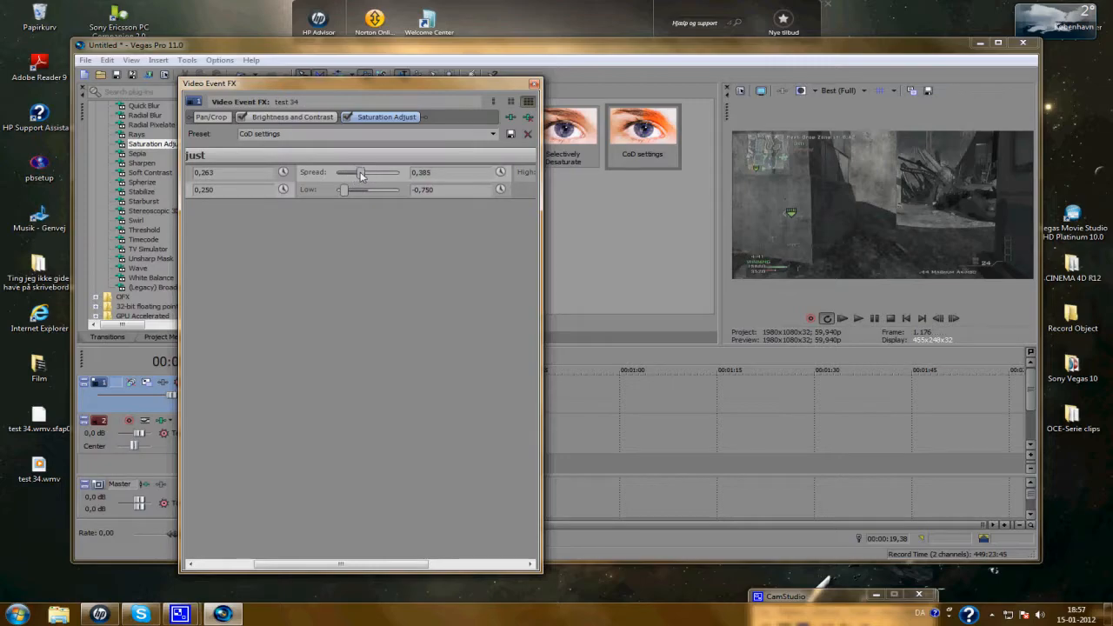
left_click_drag(364, 171, 365, 171)
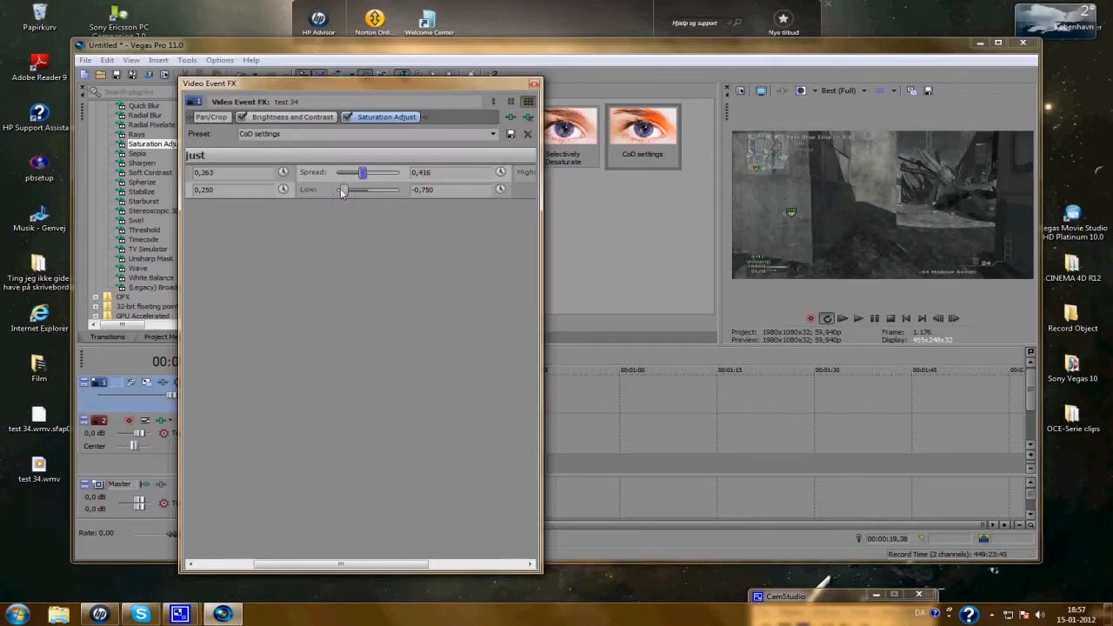
left_click_drag(344, 189, 356, 189)
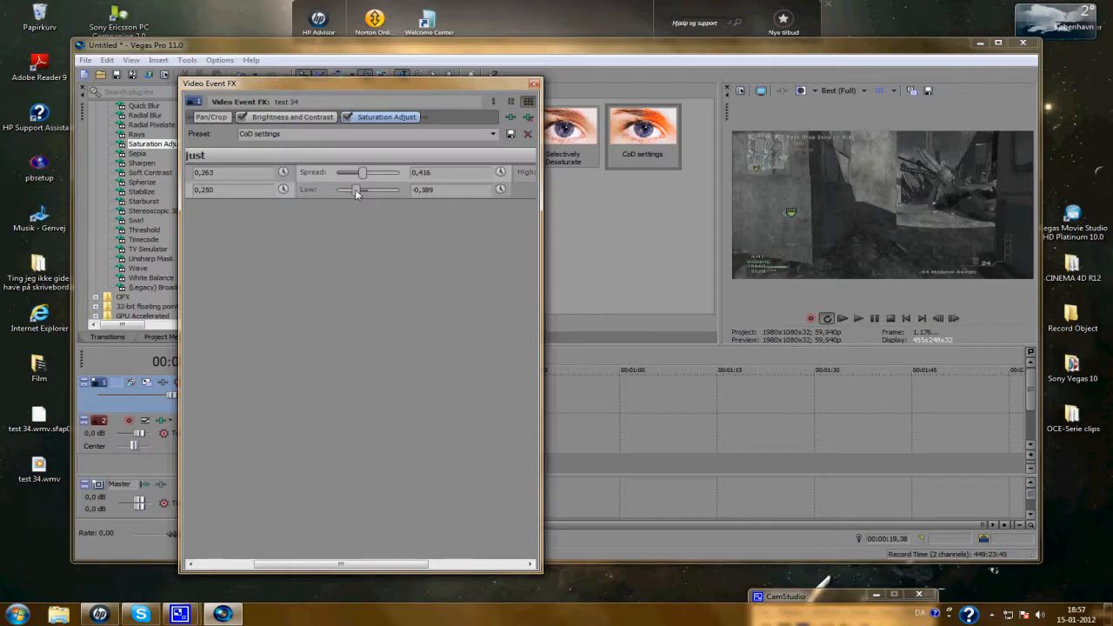
left_click_drag(357, 189, 352, 190)
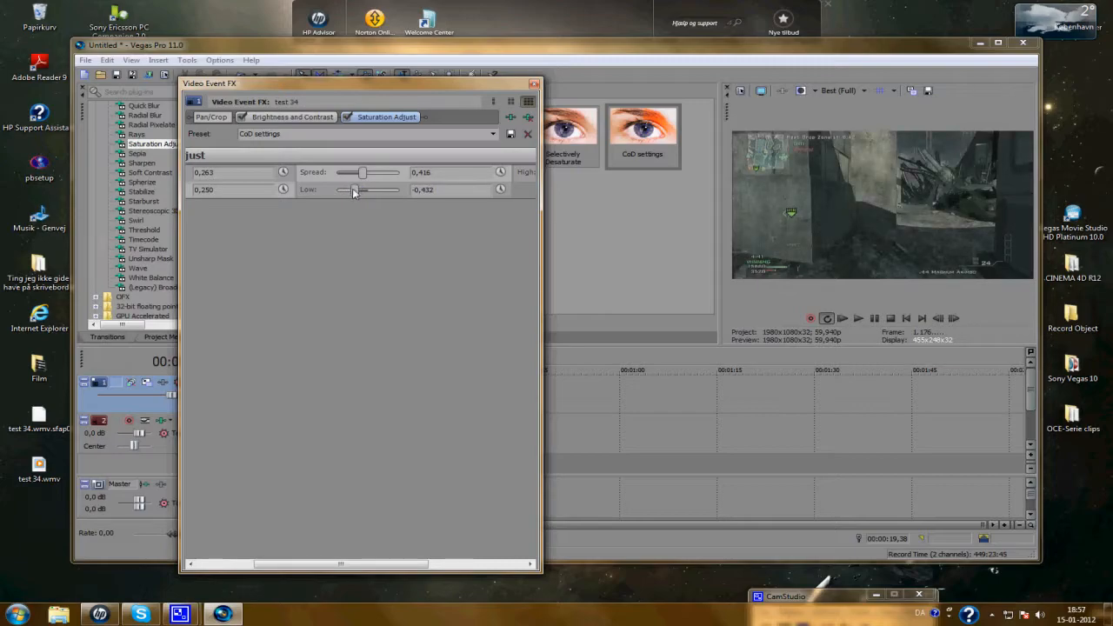
left_click_drag(360, 189, 348, 190)
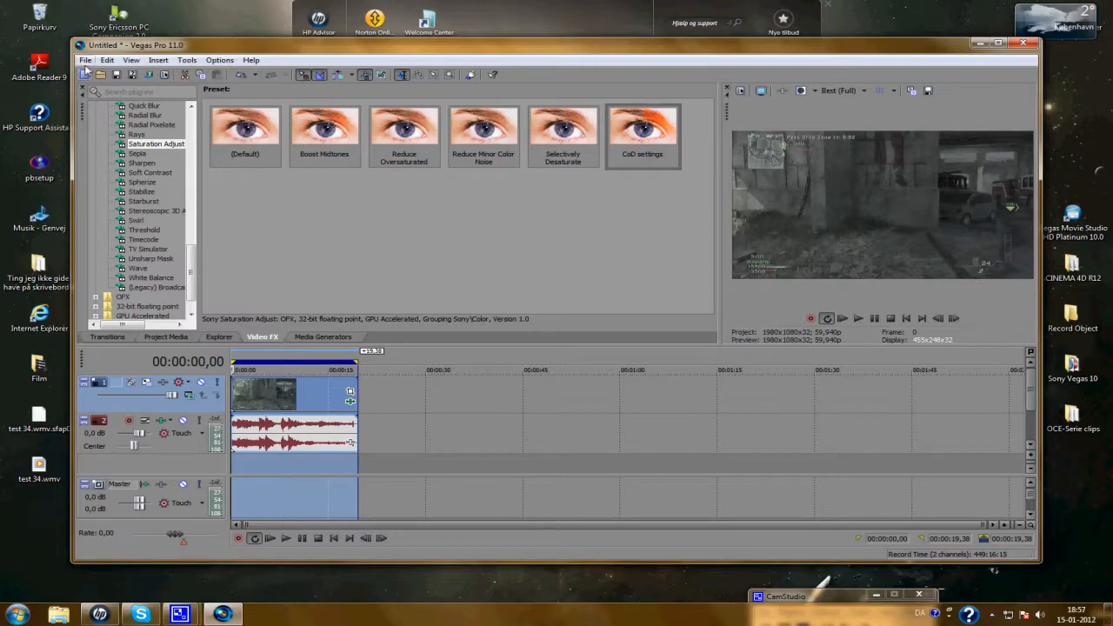
- Set up Render As with name 'Test 35' and the Windows Media Video 6 Mbps HD 720-30p template
left_click(107, 60)
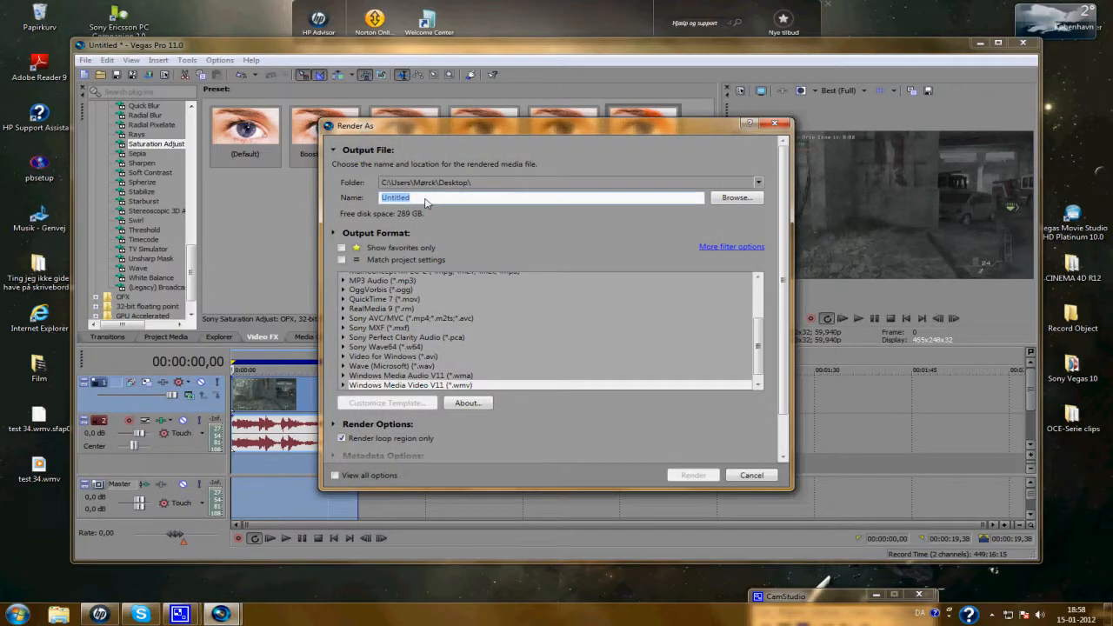
type("Test 35")
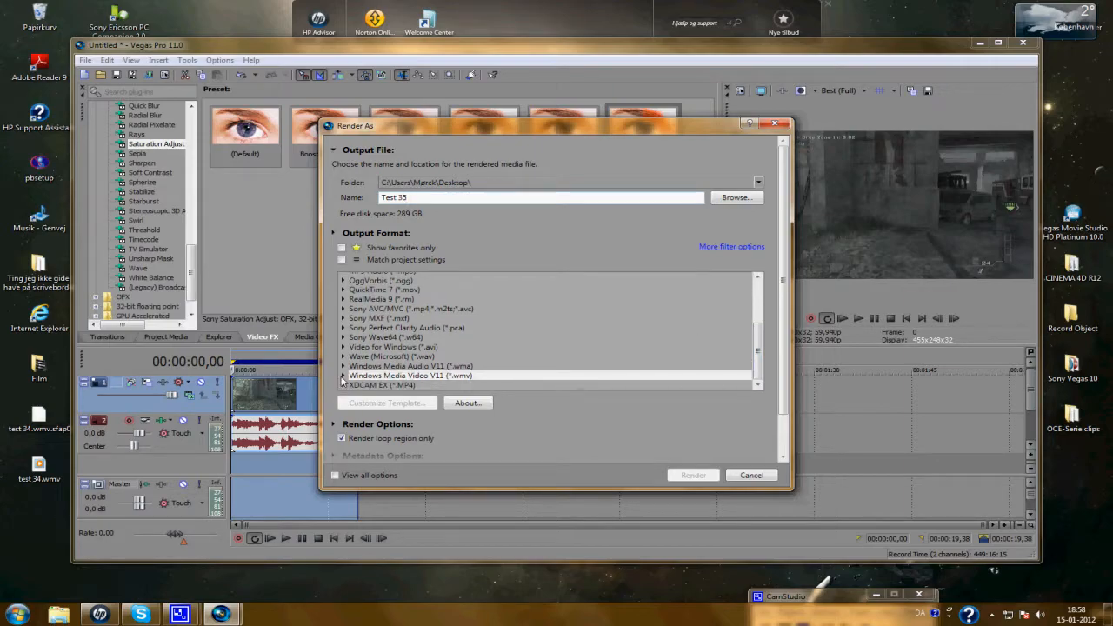
left_click(411, 376)
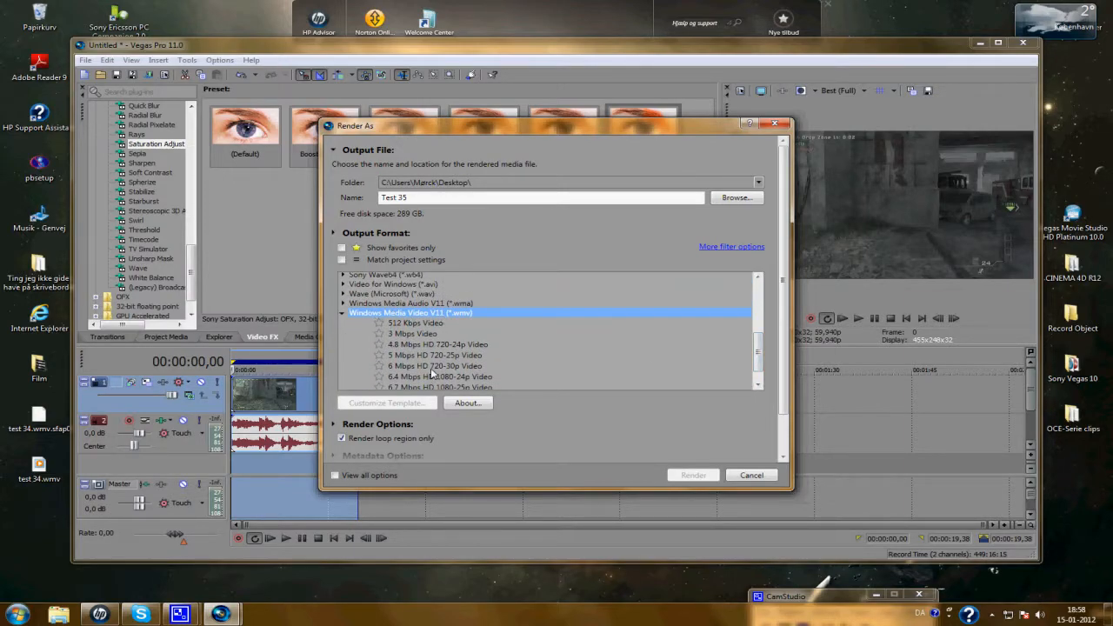
left_click(434, 342)
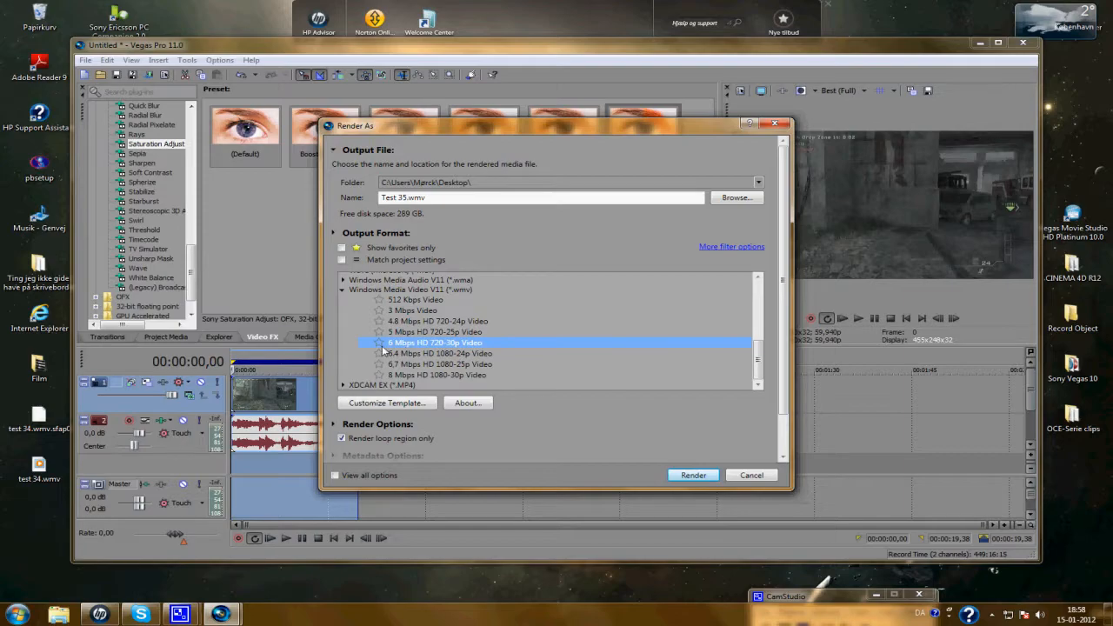
mouse_move(426, 354)
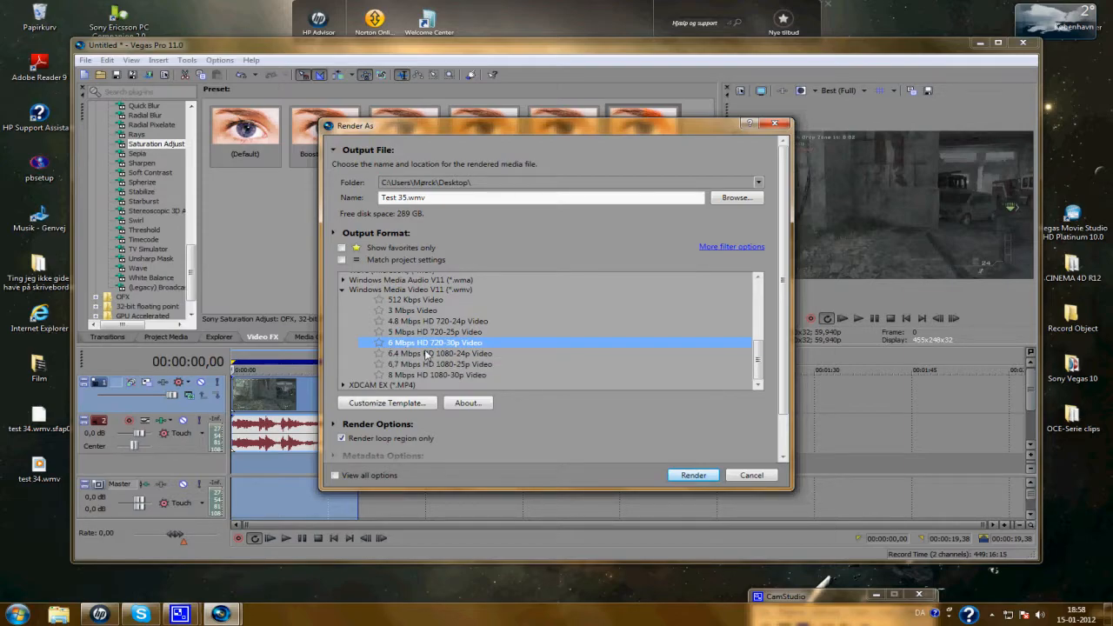
left_click(386, 402)
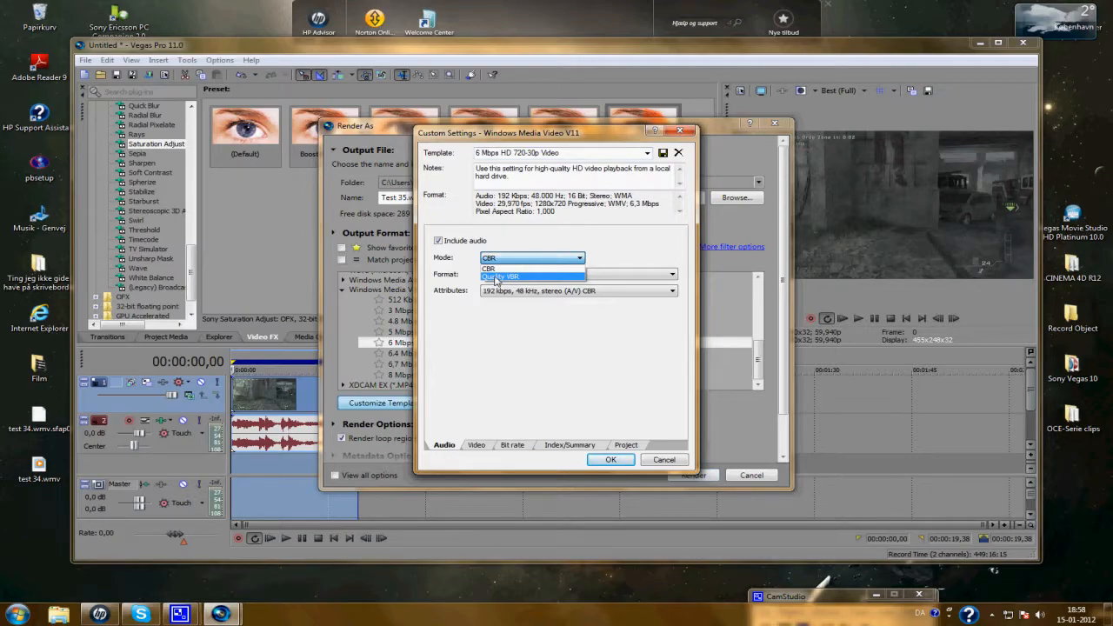
- Set audio and video modes to Quality VBR with frame rate 59,94 (Double NTSC) and confirm
left_click(499, 275)
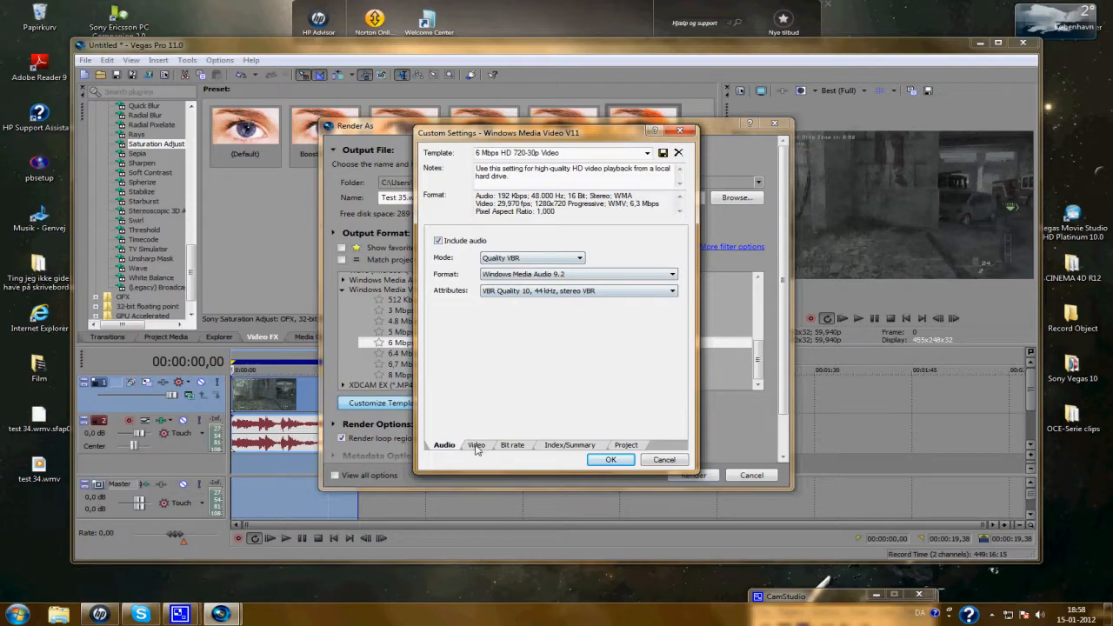
left_click(475, 444)
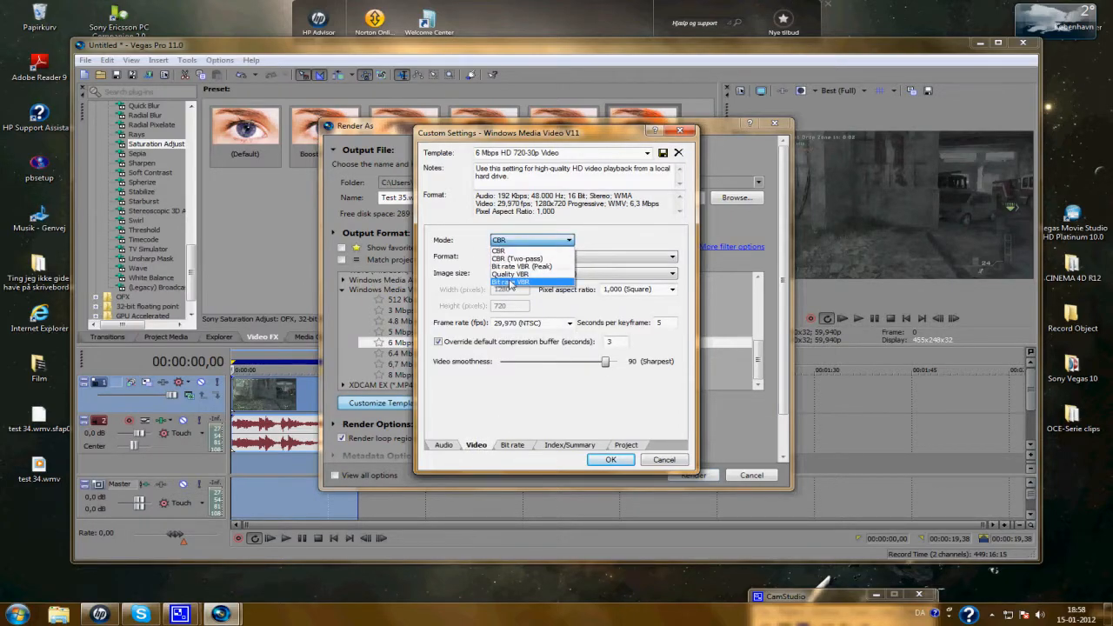
left_click(510, 274)
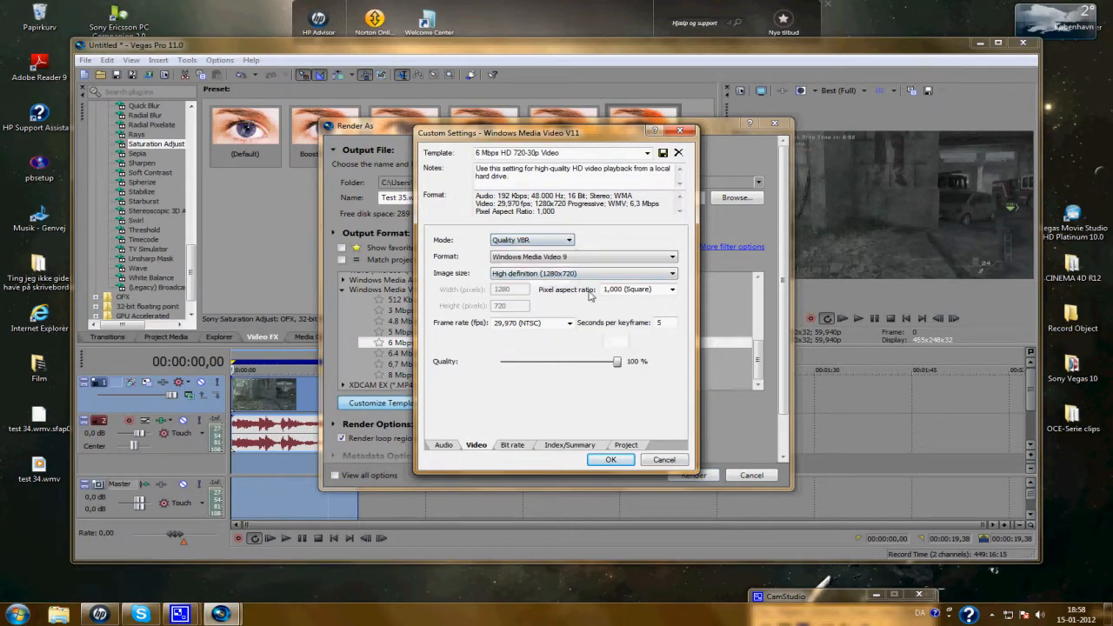
left_click(568, 323)
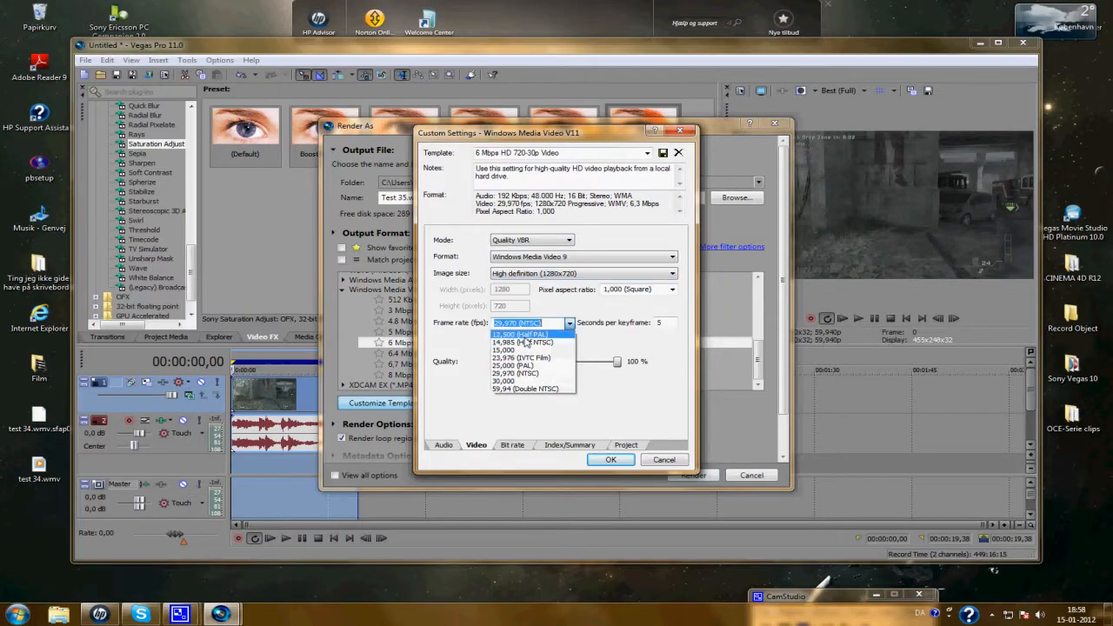
left_click(525, 389)
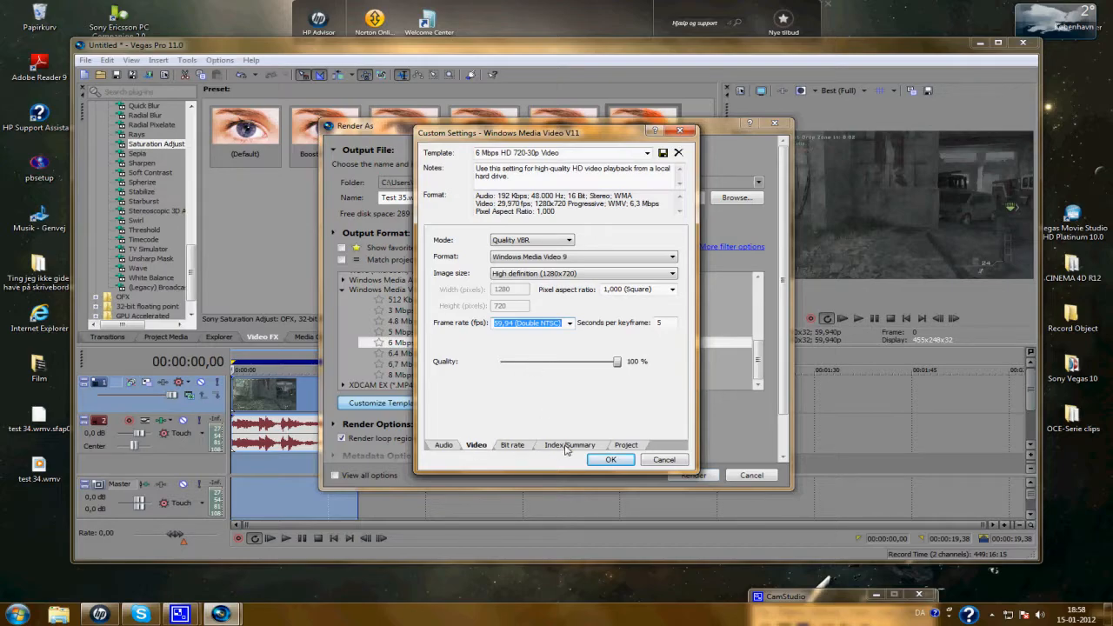
left_click(570, 444)
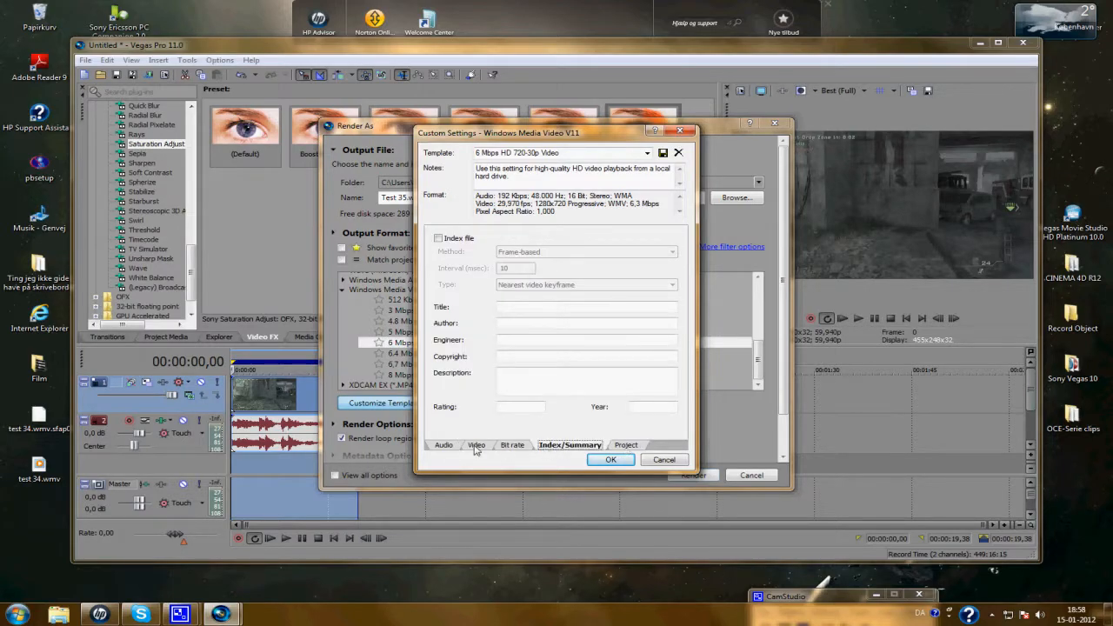
left_click(476, 444)
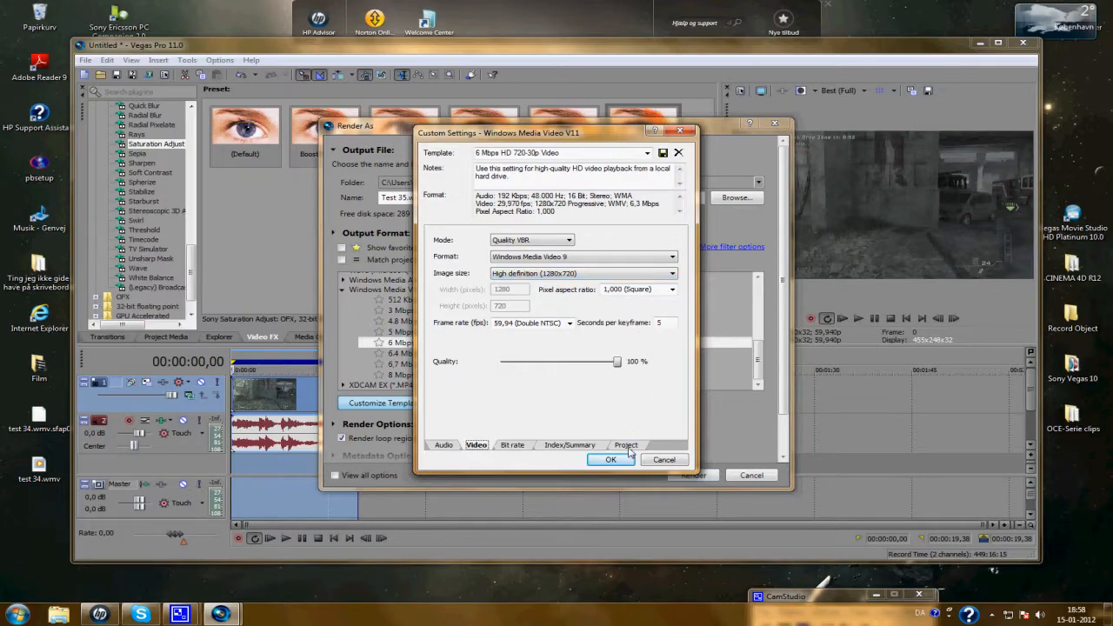
left_click(625, 444)
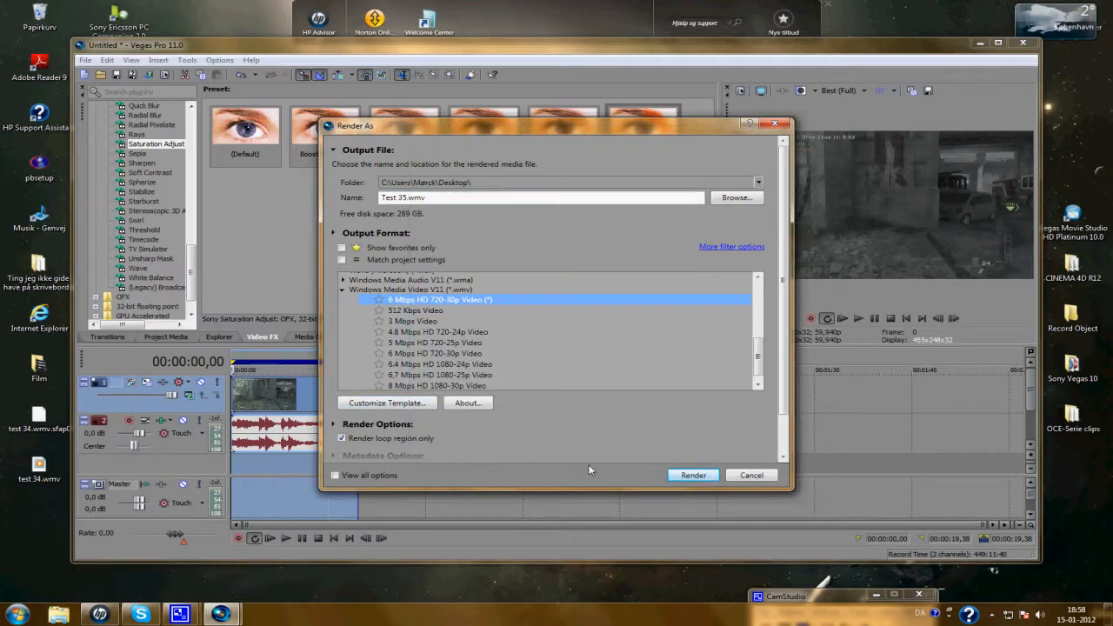
left_click(693, 475)
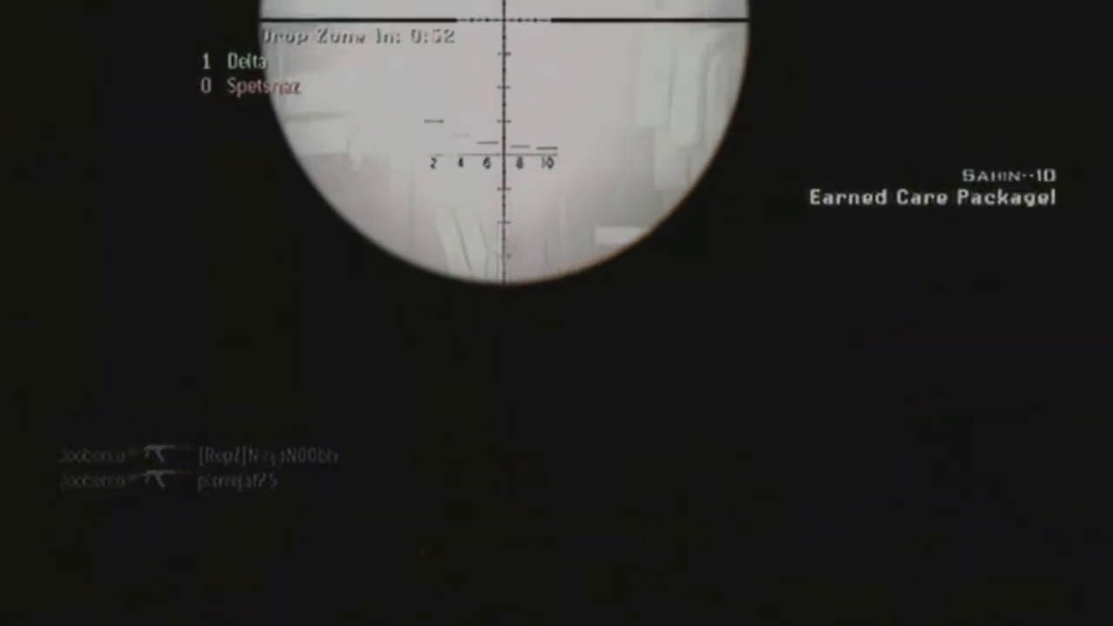
right_click(556, 313)
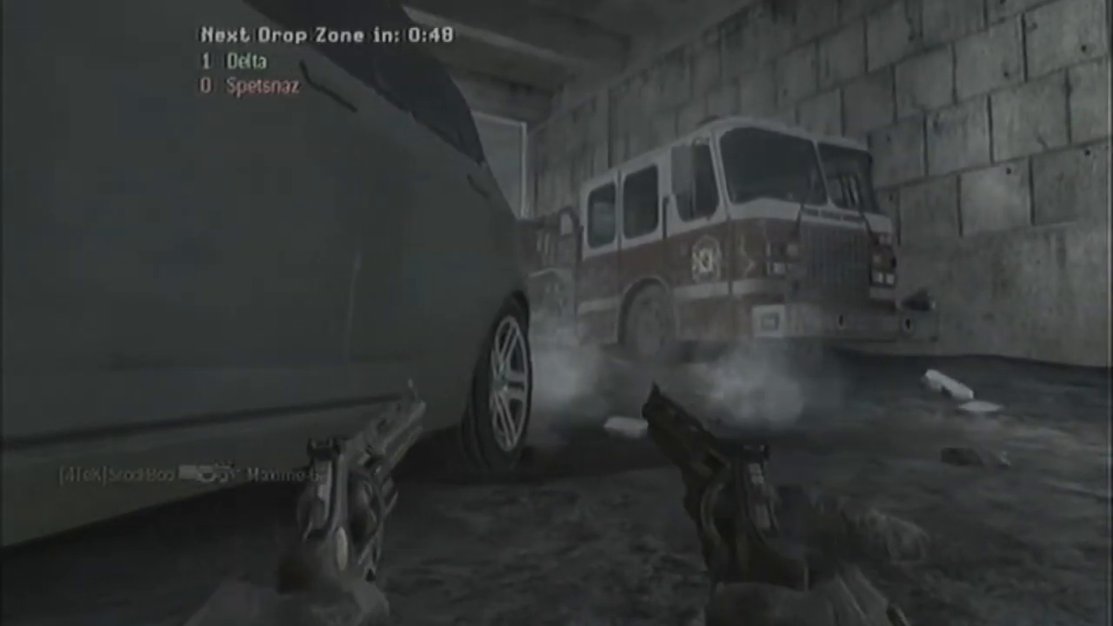